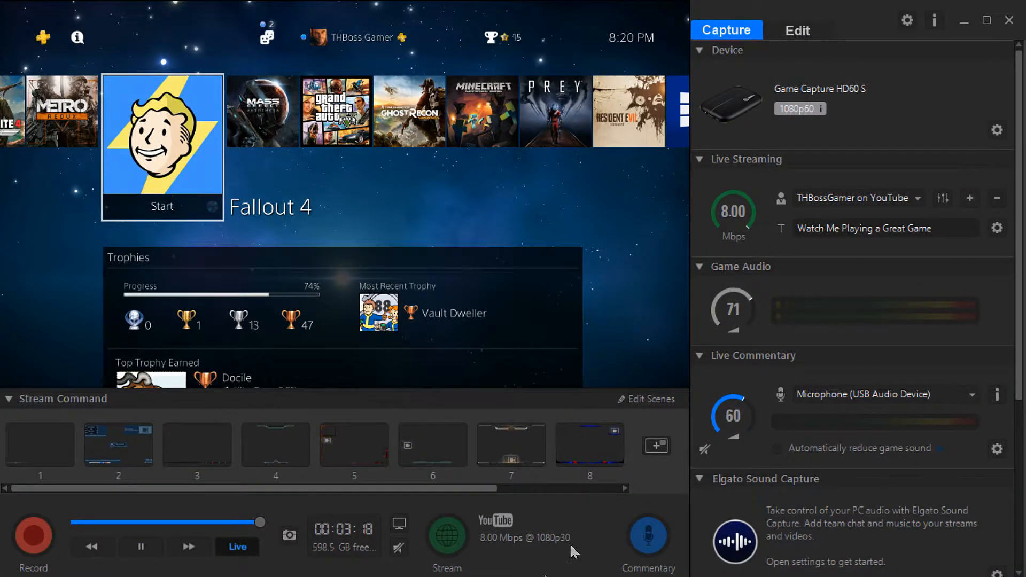
mouse_move(514, 505)
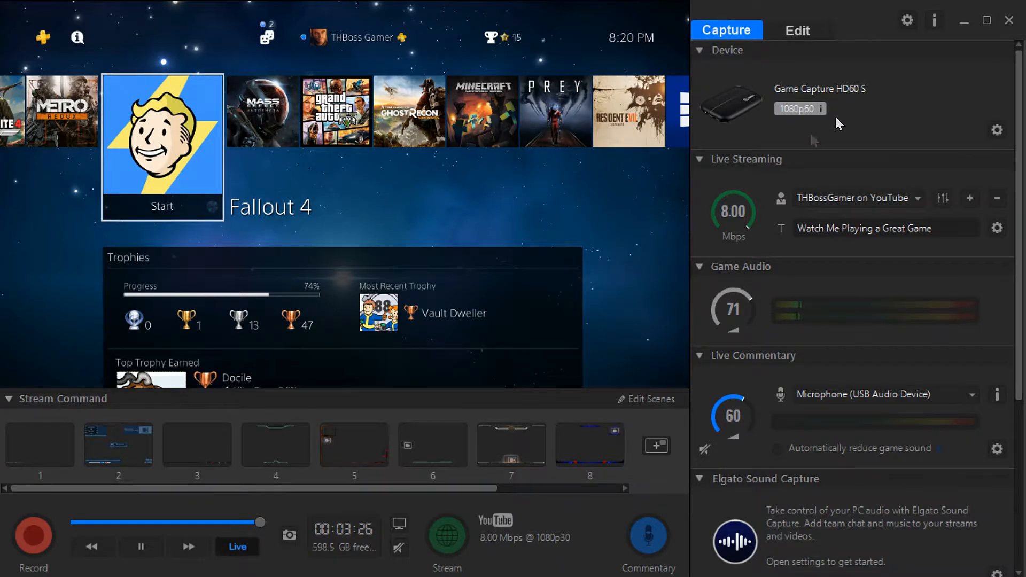
- Check the capture device's input device list, keeping Xbox One selected
click(997, 130)
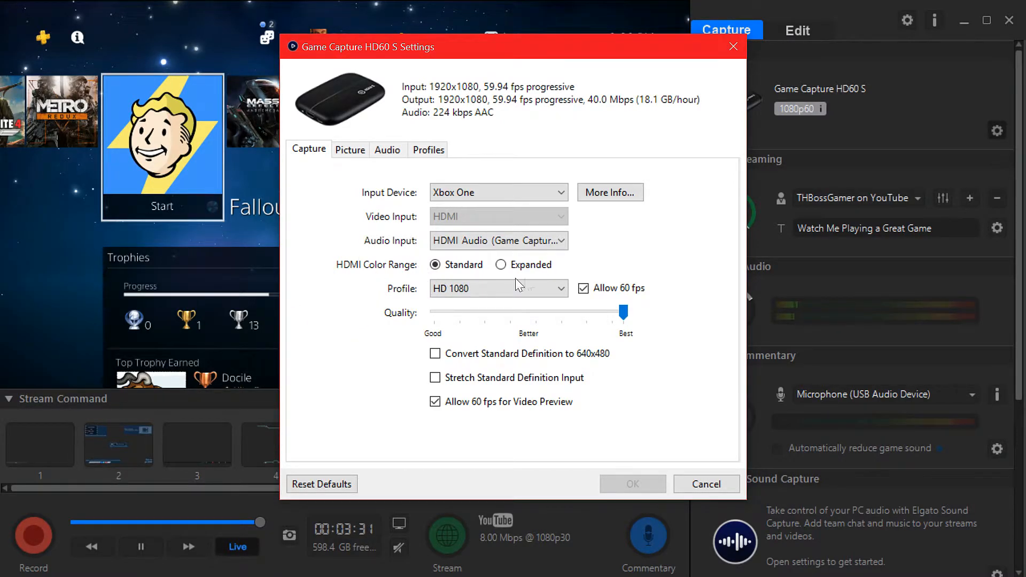
click(498, 192)
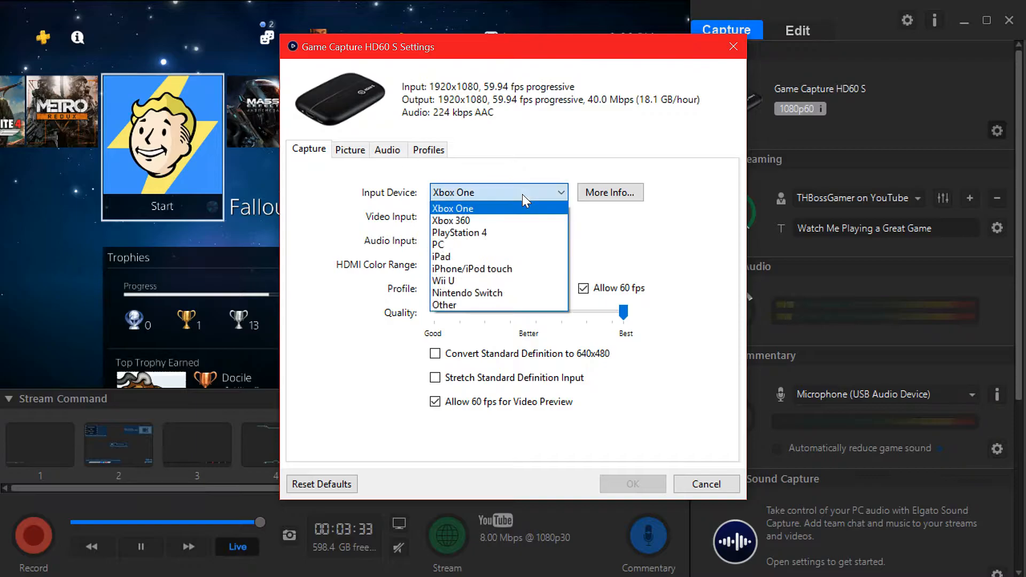
click(452, 208)
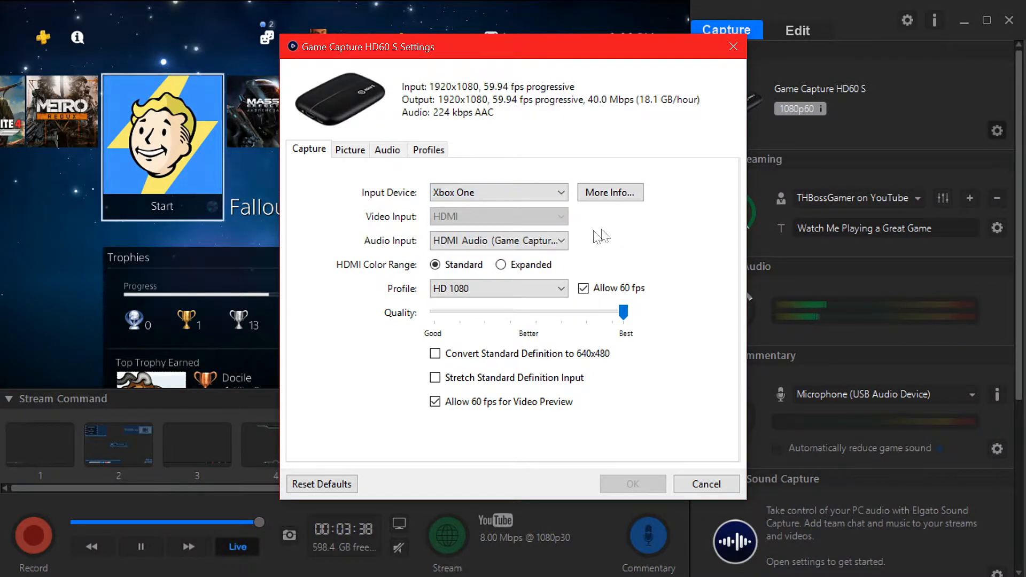
- Check the audio input list, keeping HDMI Audio with HD 1080 at 60 fps
click(498, 241)
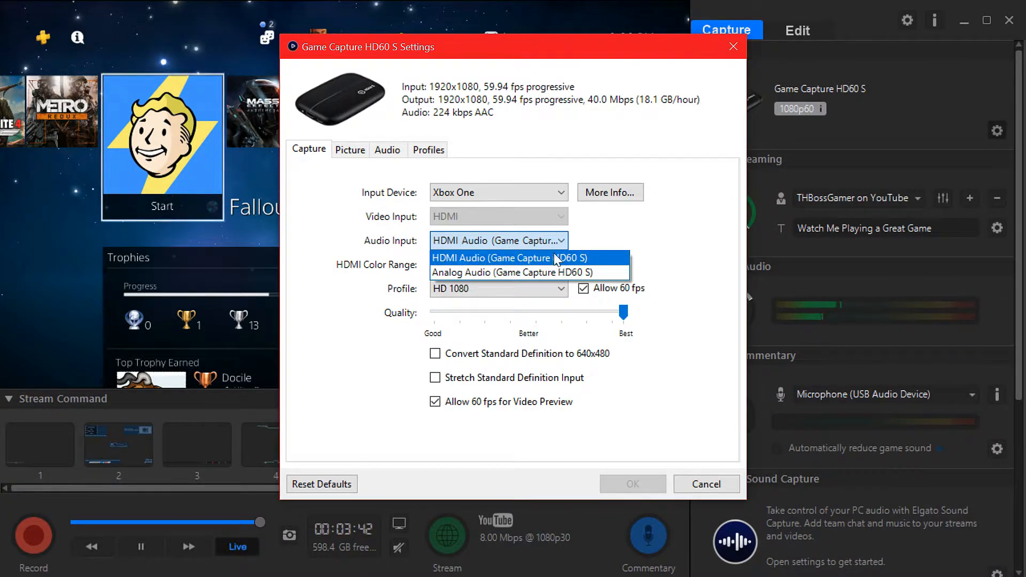
click(507, 258)
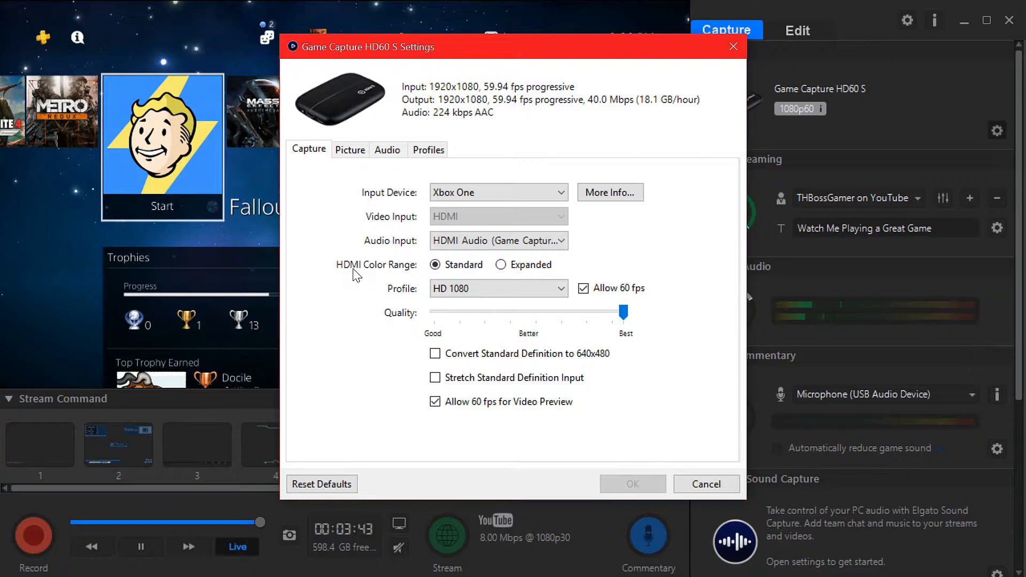
mouse_move(500, 269)
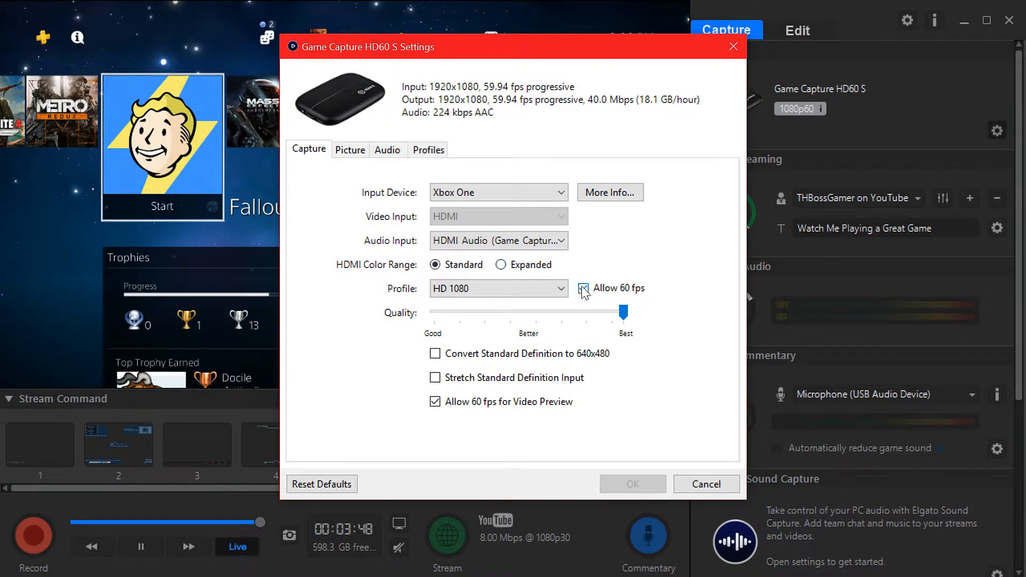
click(584, 287)
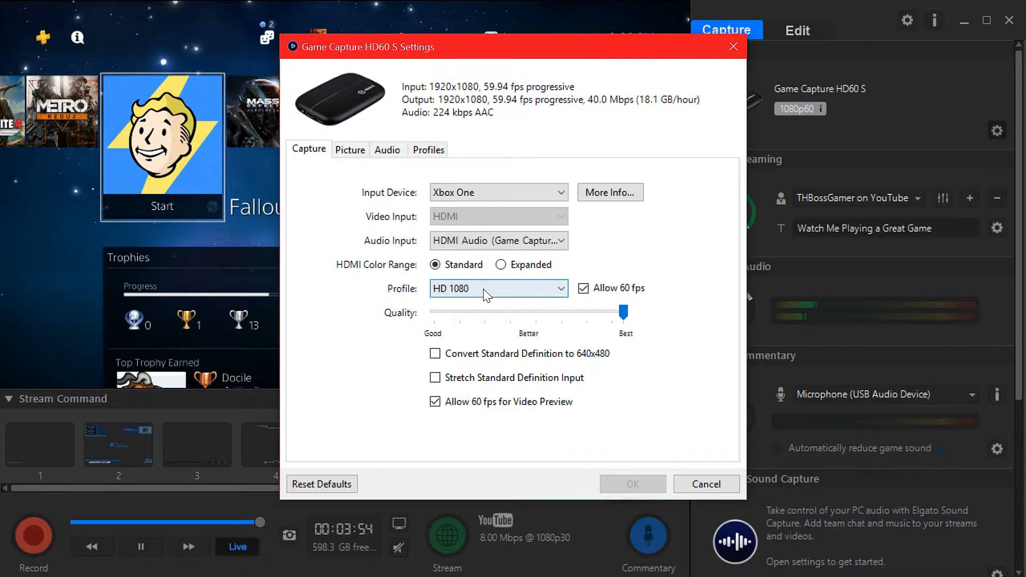
click(497, 289)
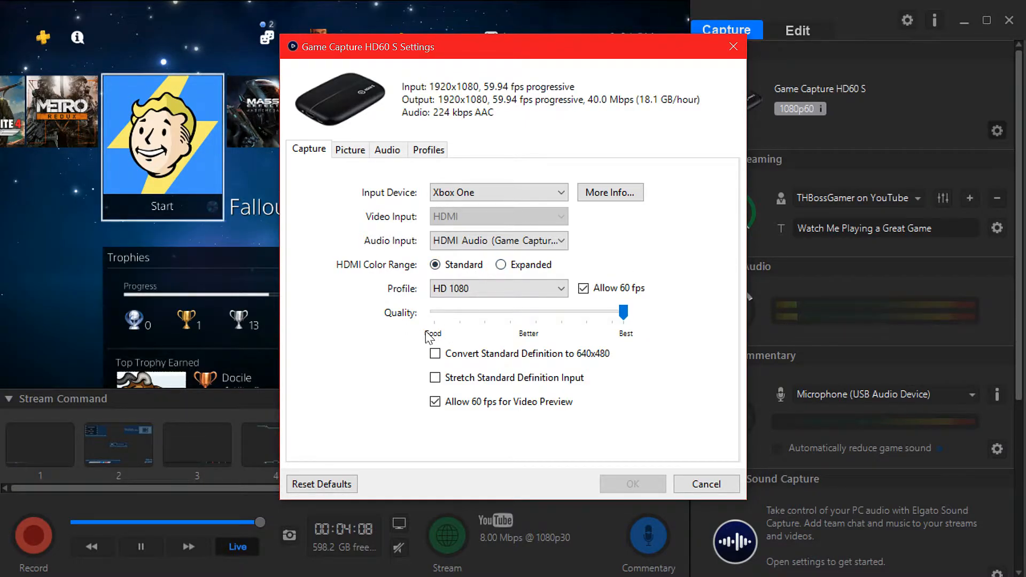
mouse_move(399, 334)
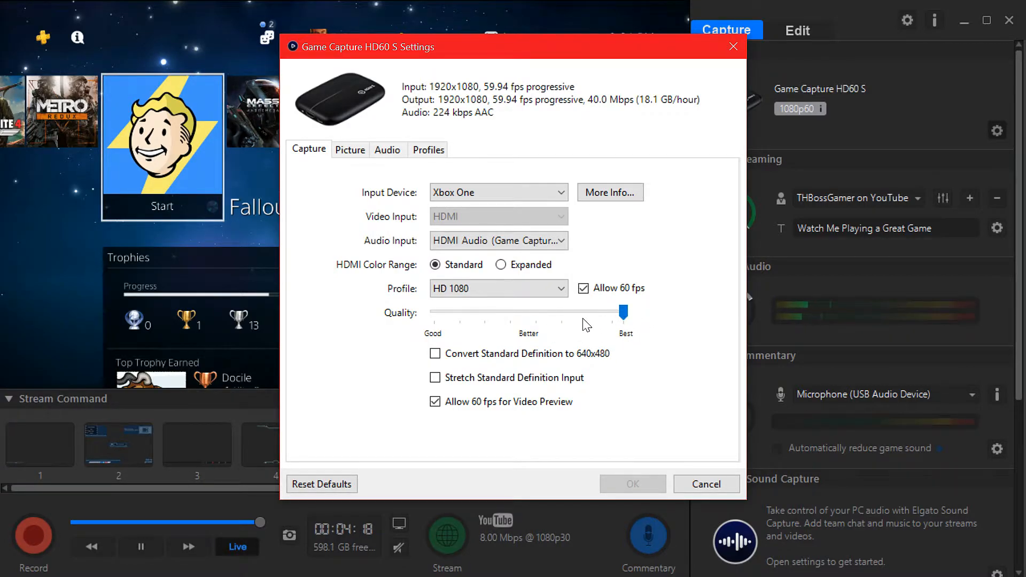
mouse_move(396, 355)
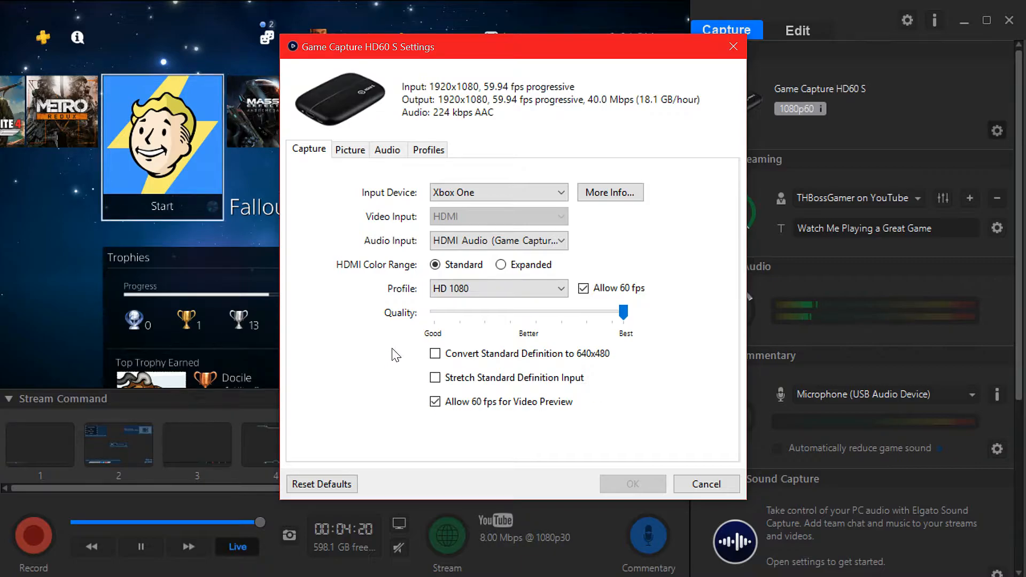
mouse_move(225, 321)
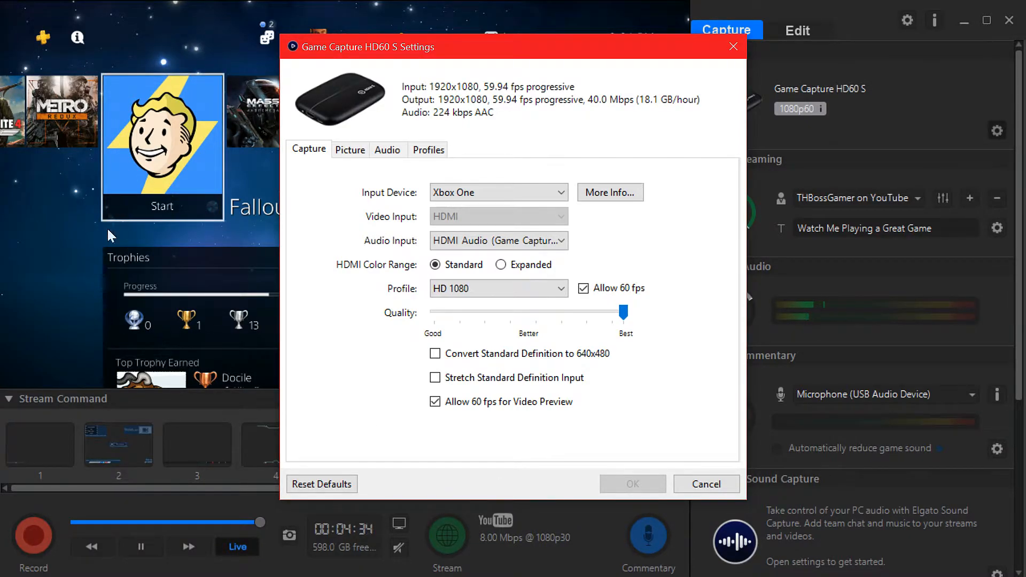
mouse_move(145, 190)
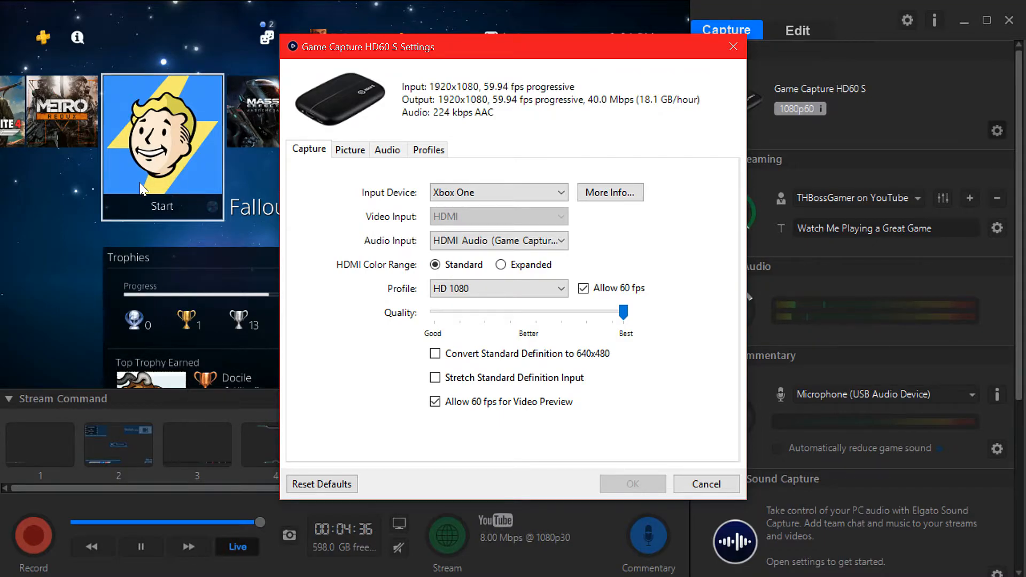
mouse_move(335, 363)
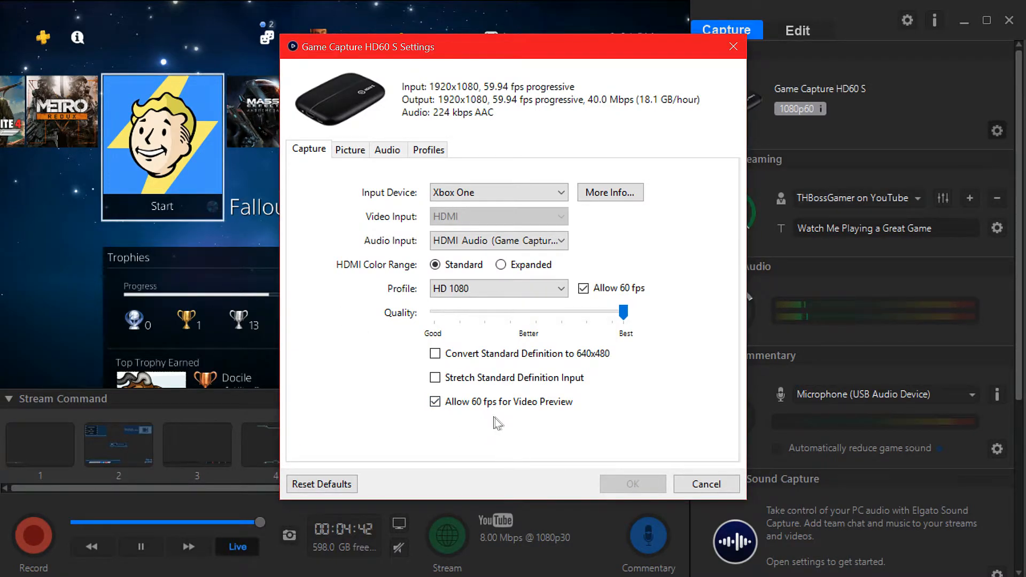
mouse_move(456, 424)
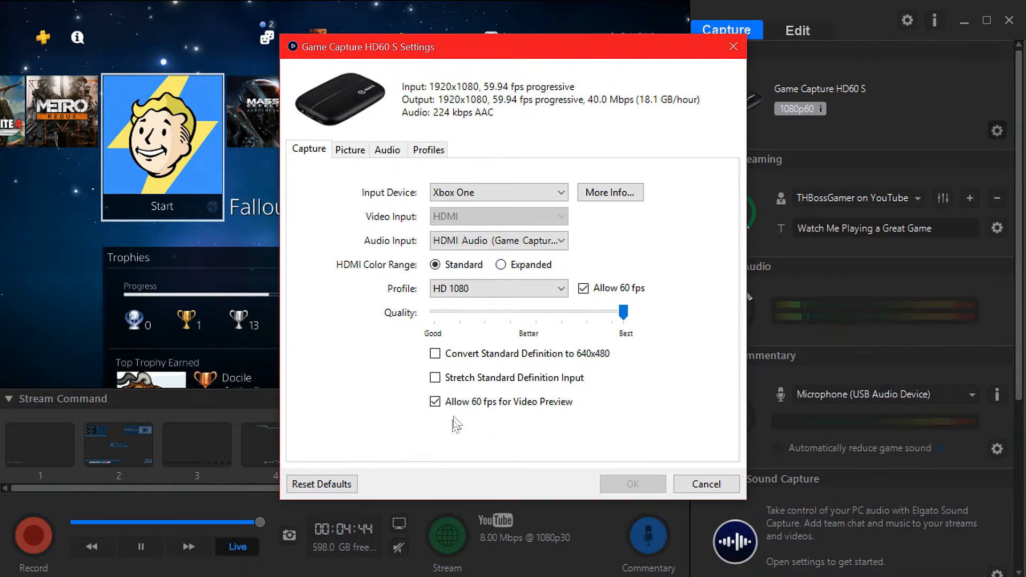
mouse_move(43, 291)
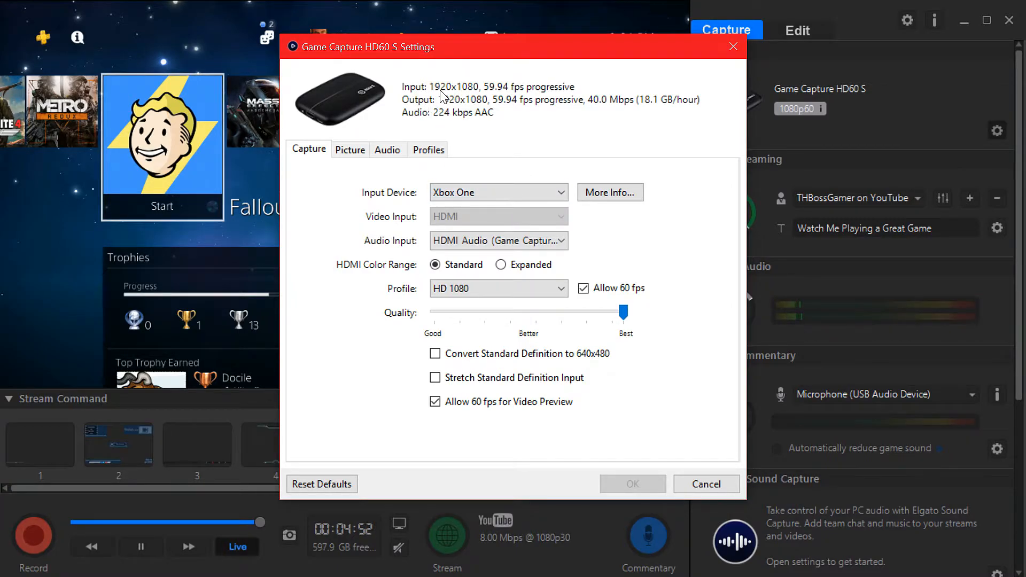
mouse_move(555, 171)
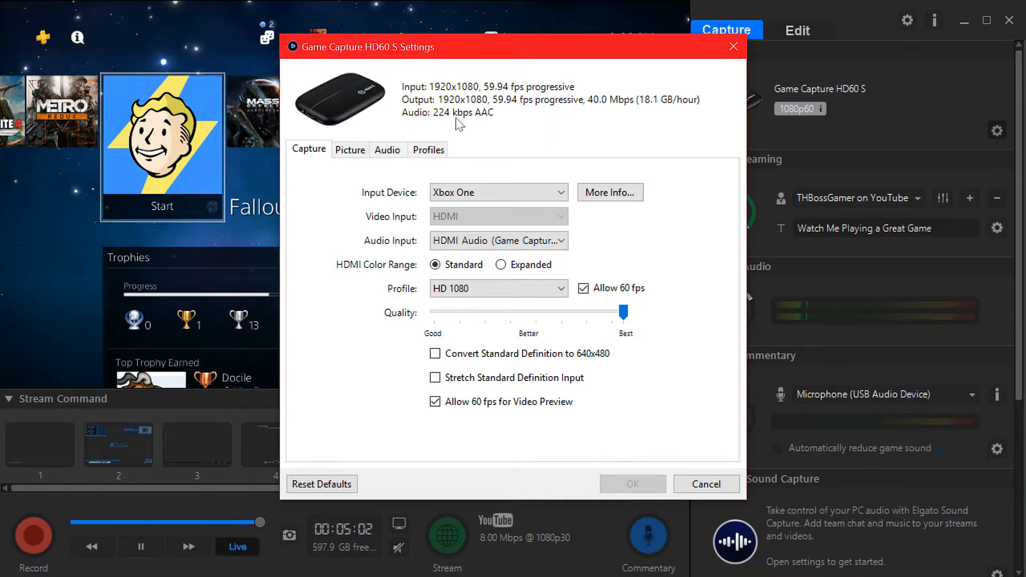
- Review the Picture, Audio and Profiles settings, then cancel the device settings unchanged
click(351, 150)
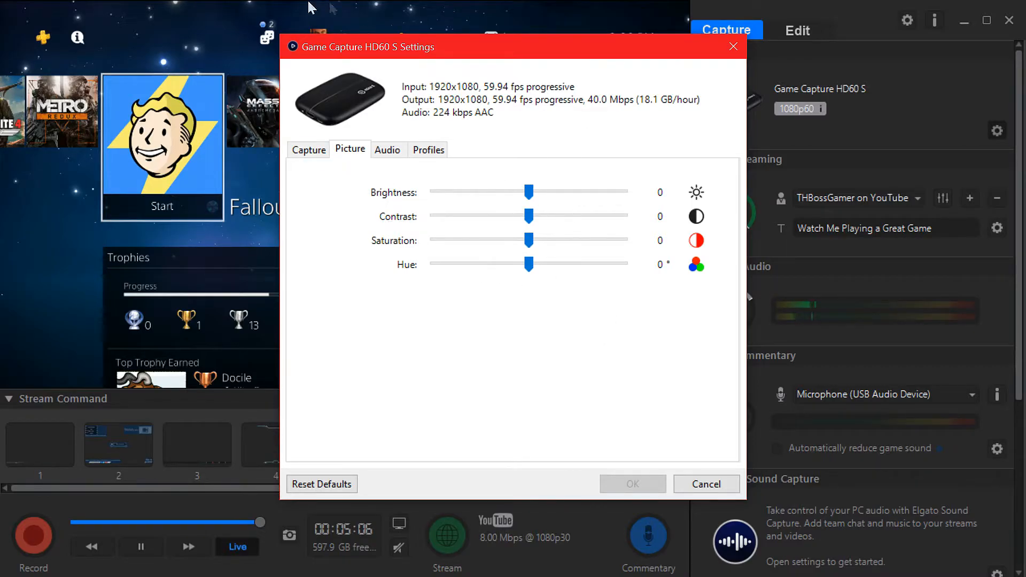
click(387, 150)
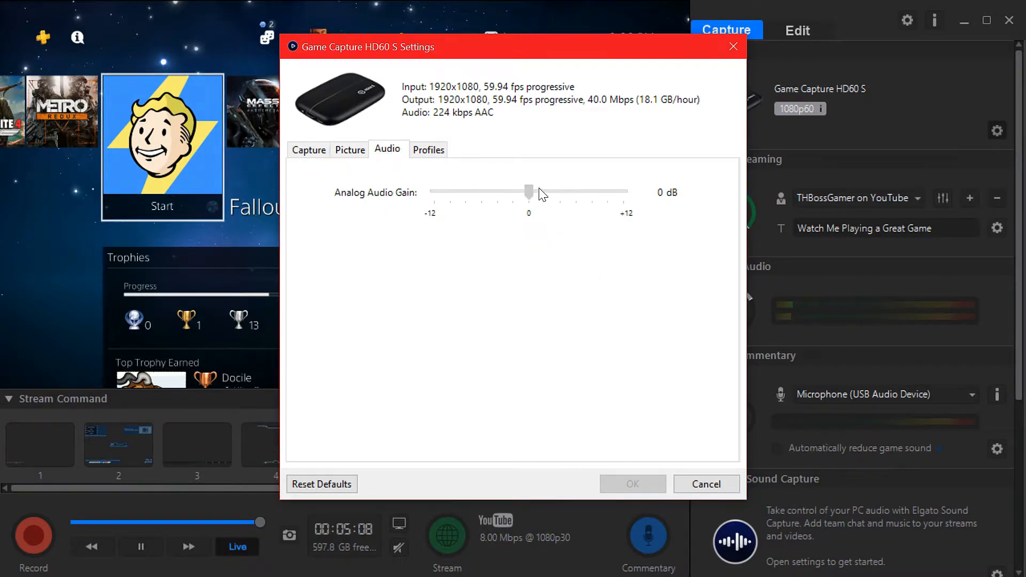
click(428, 148)
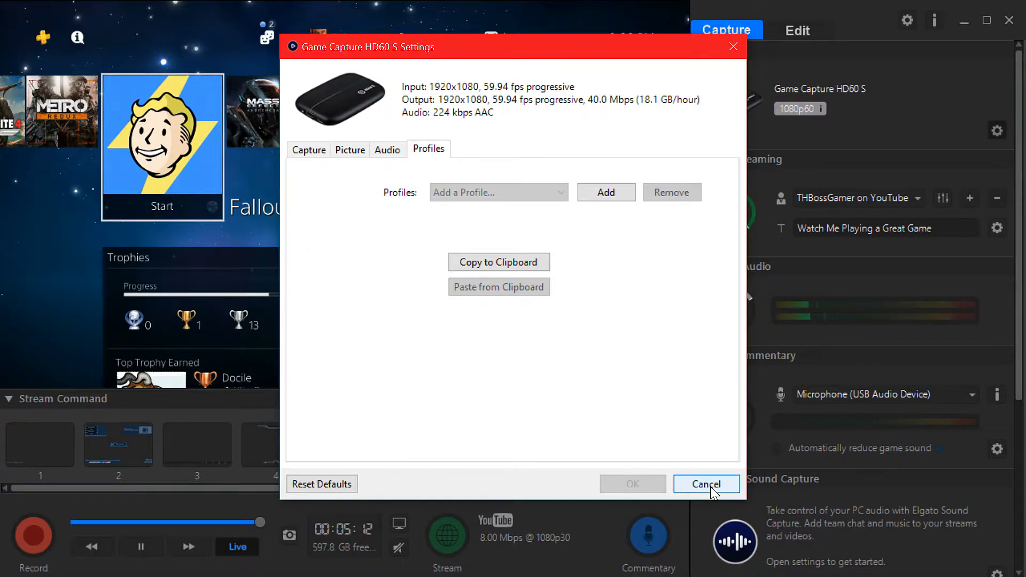
click(707, 485)
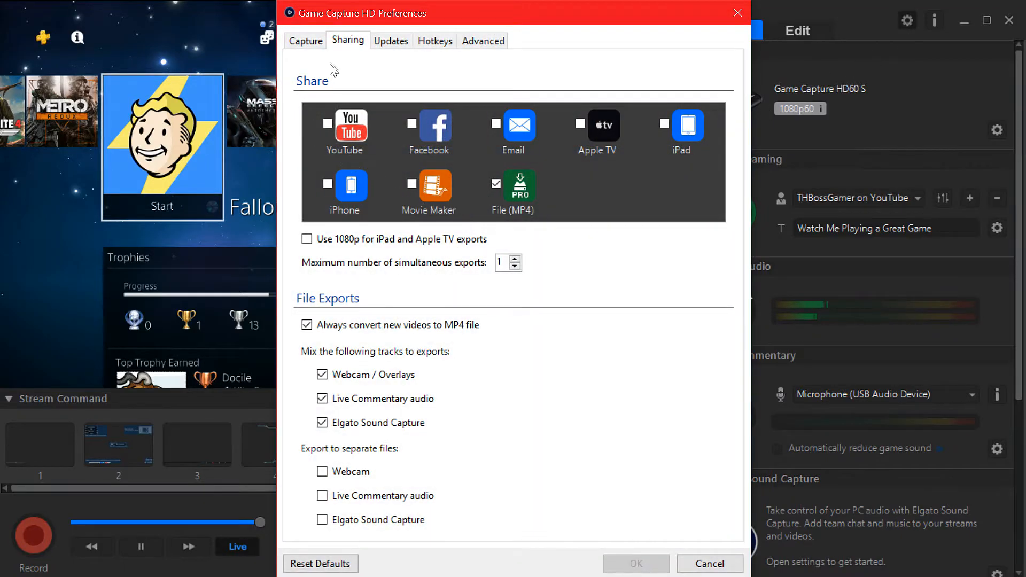
- Show the Capture preferences with library, export and screenshot locations
click(305, 40)
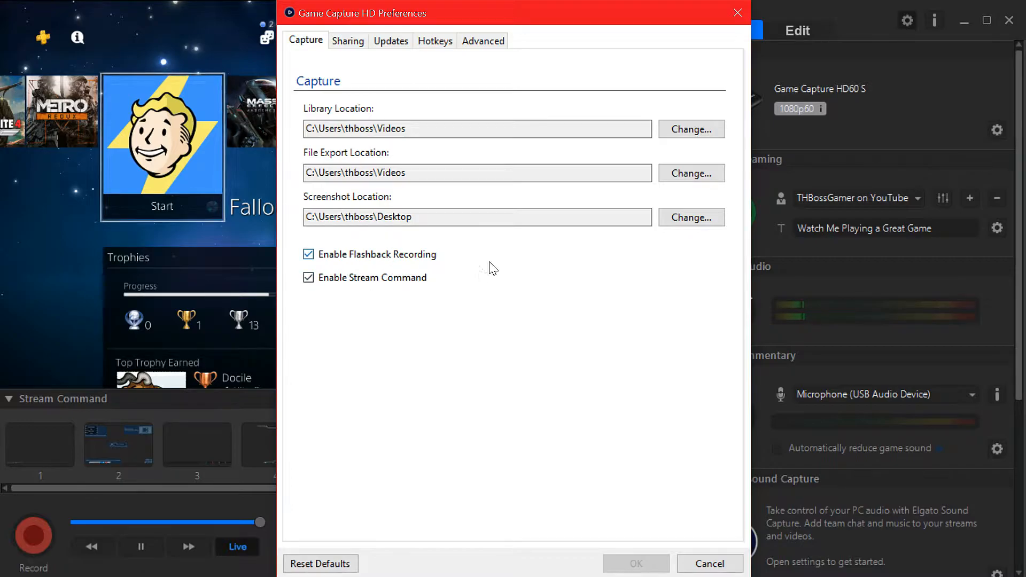
mouse_move(370, 308)
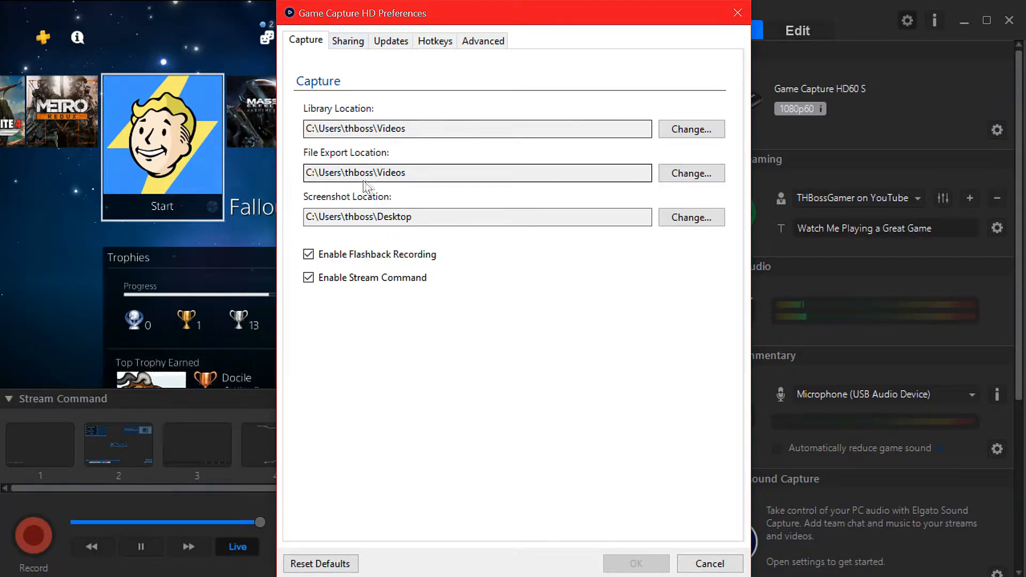
- Show the Sharing preferences, toggling a share destination on and back off so only MP4 stays checked
click(349, 41)
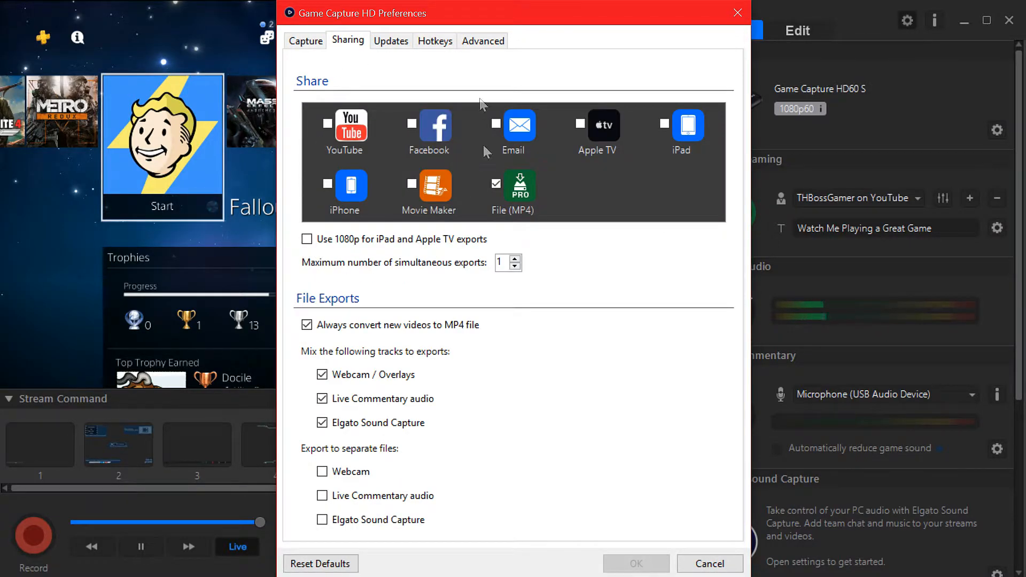
mouse_move(526, 310)
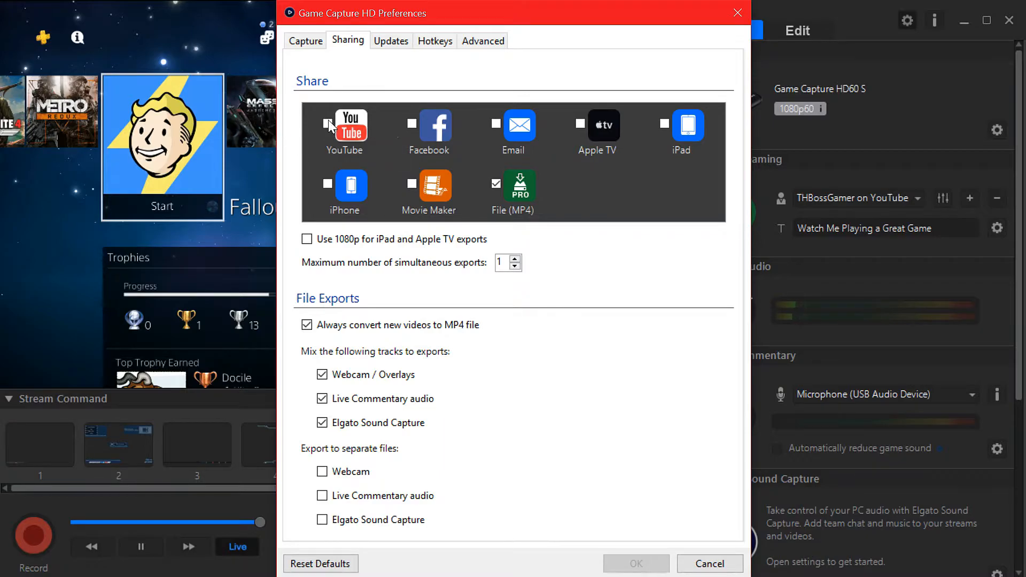
click(327, 183)
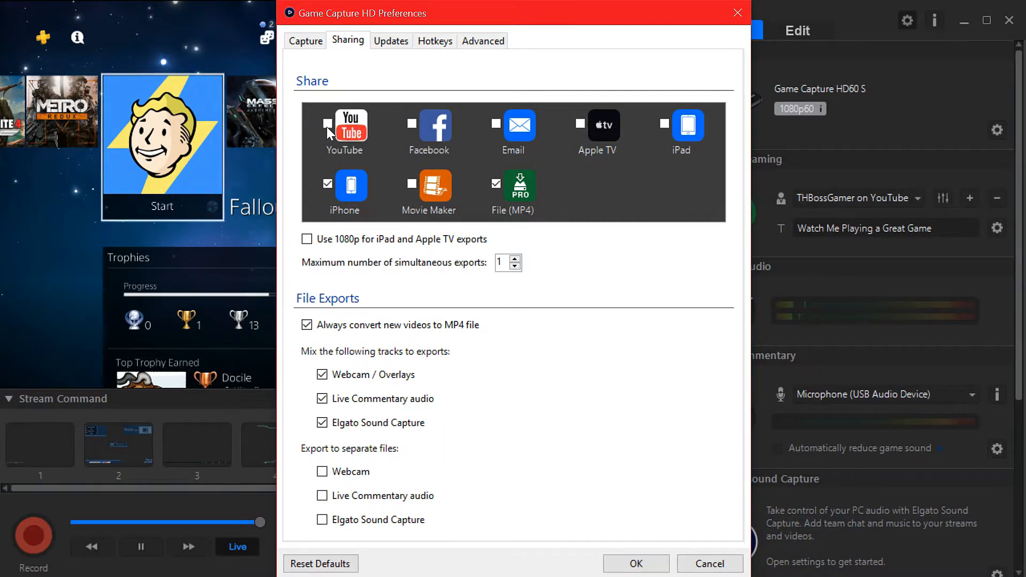
click(412, 124)
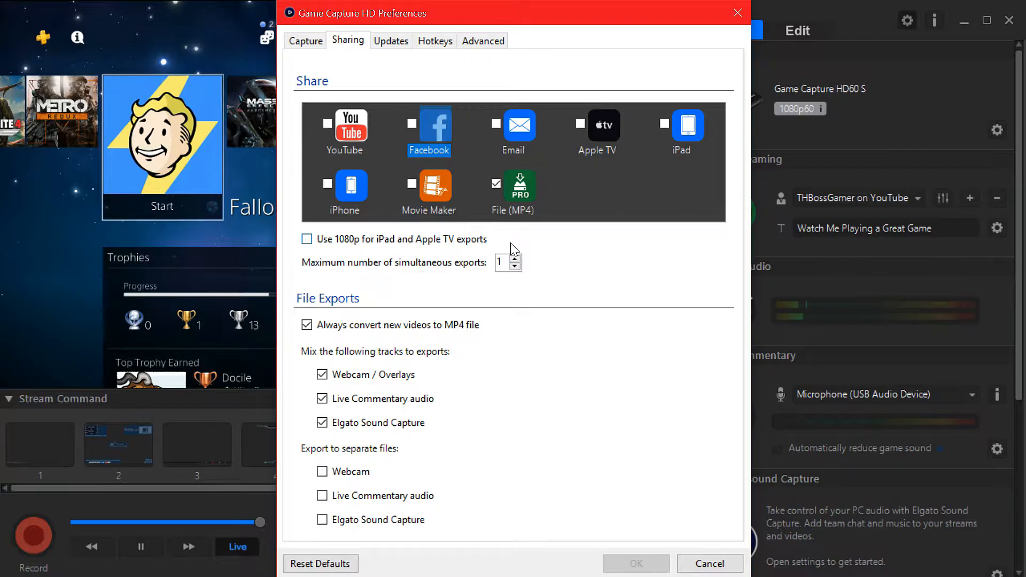
mouse_move(518, 202)
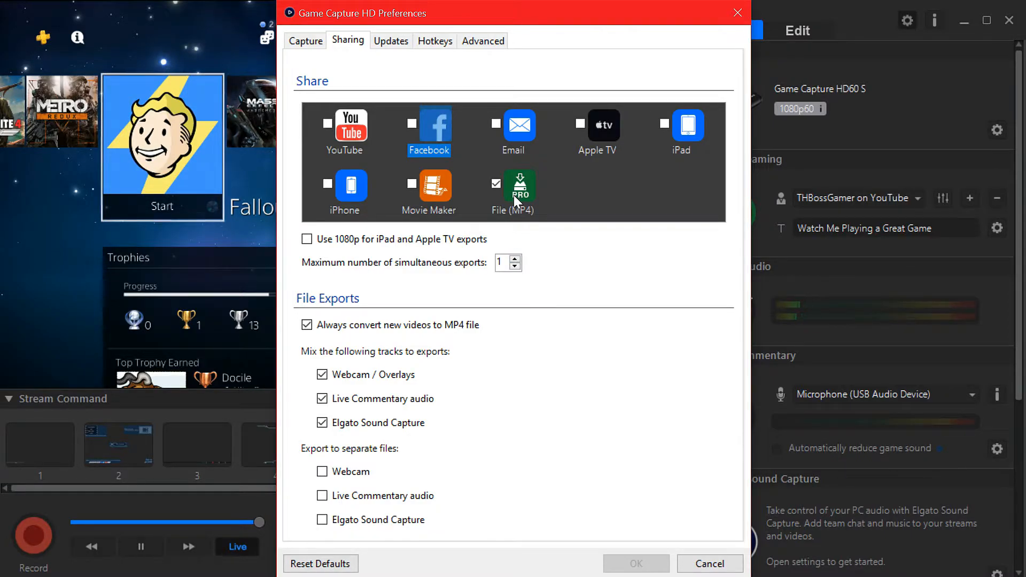
mouse_move(500, 219)
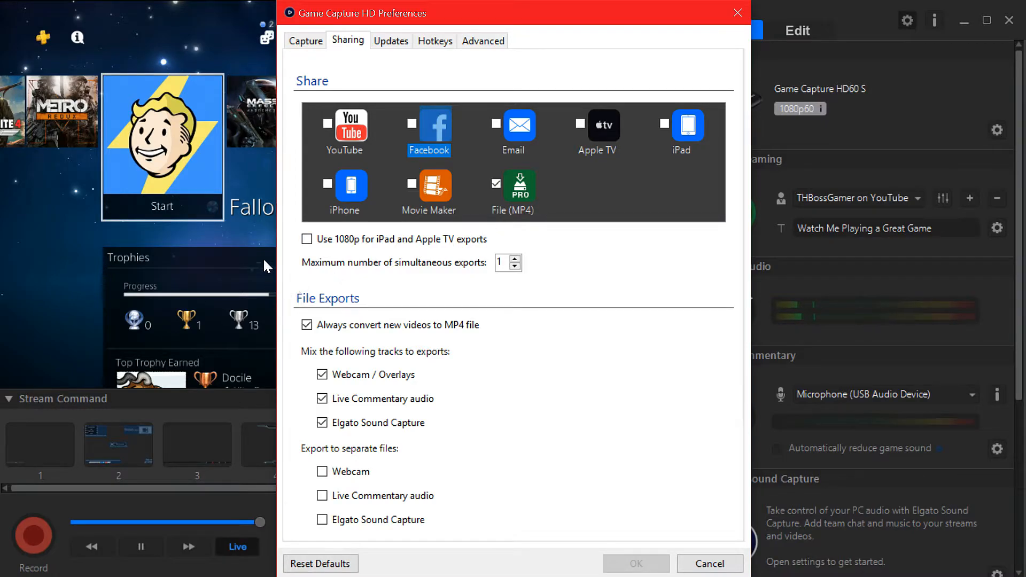
click(307, 238)
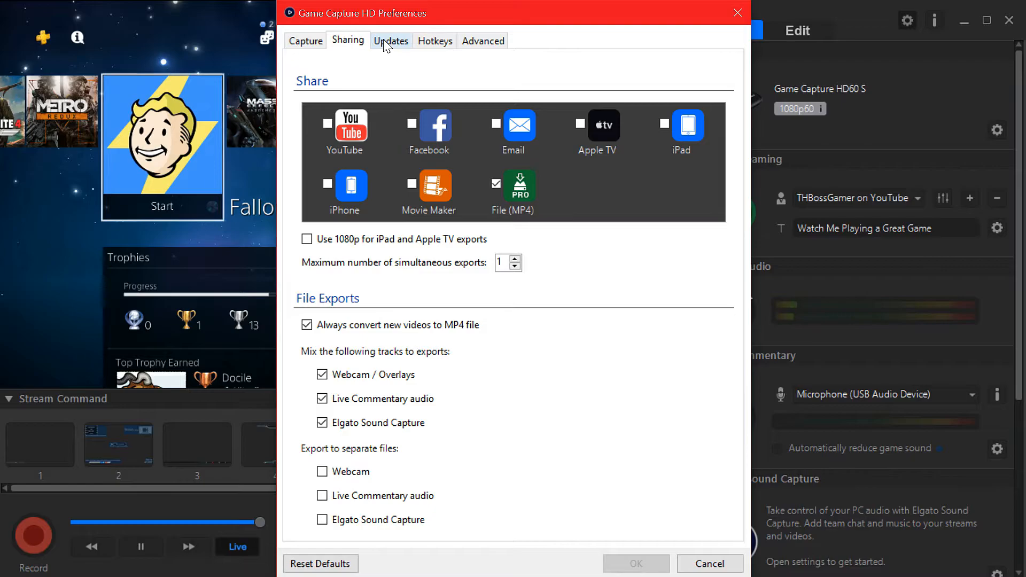
- Review the Updates, Hotkeys and Advanced preferences, keeping the decoder on Automatic
click(391, 41)
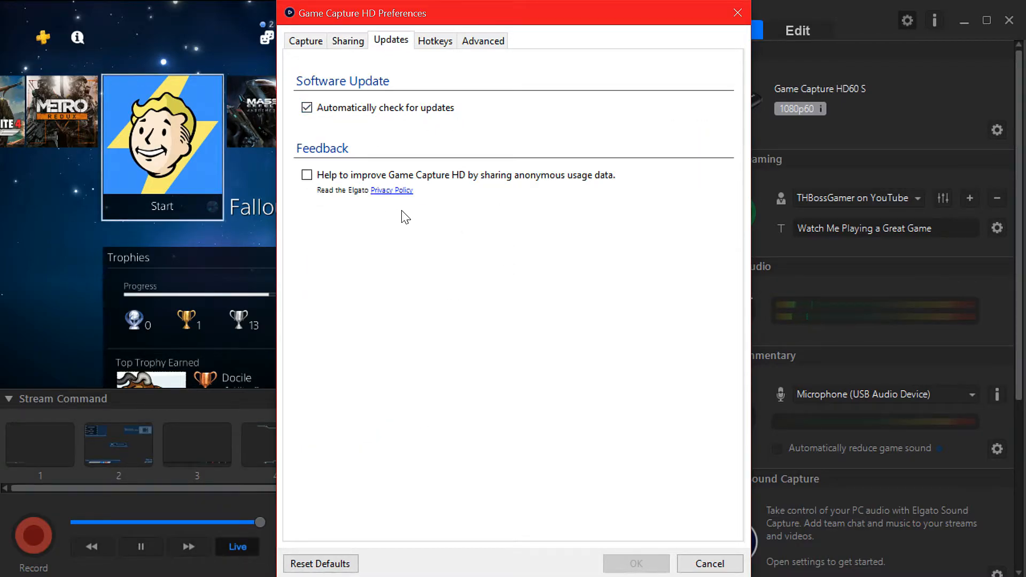
click(435, 41)
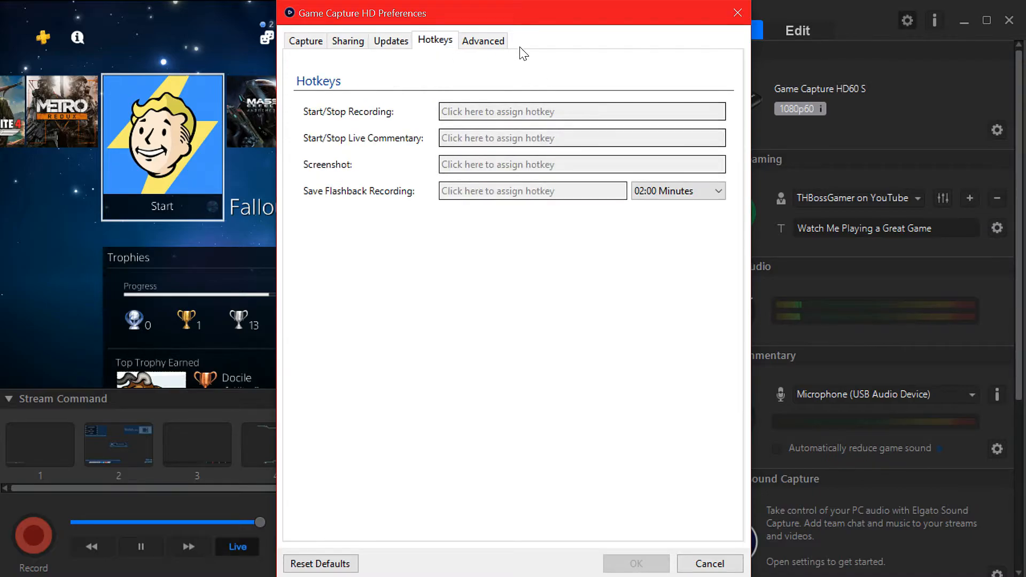
click(483, 39)
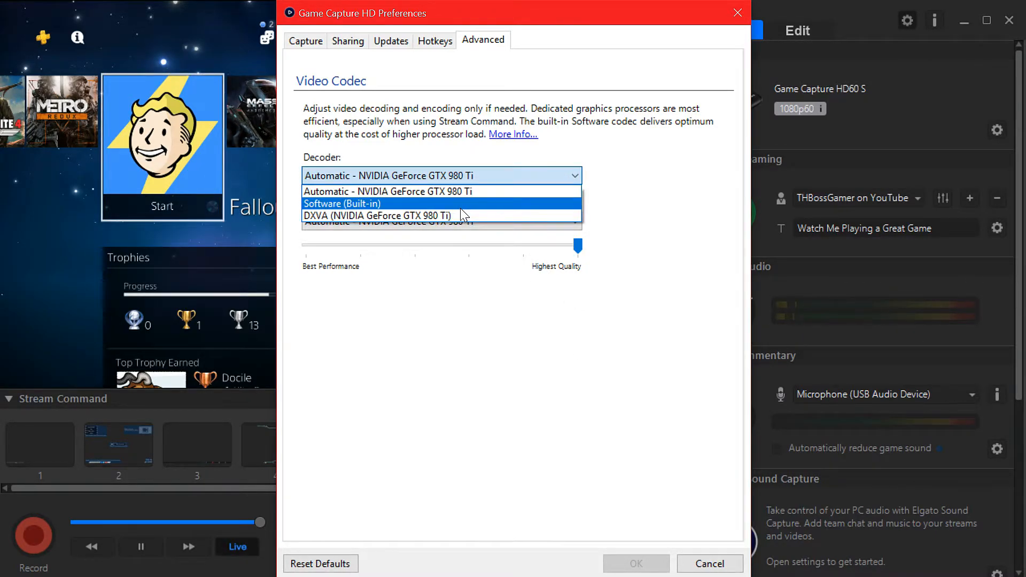
mouse_move(626, 164)
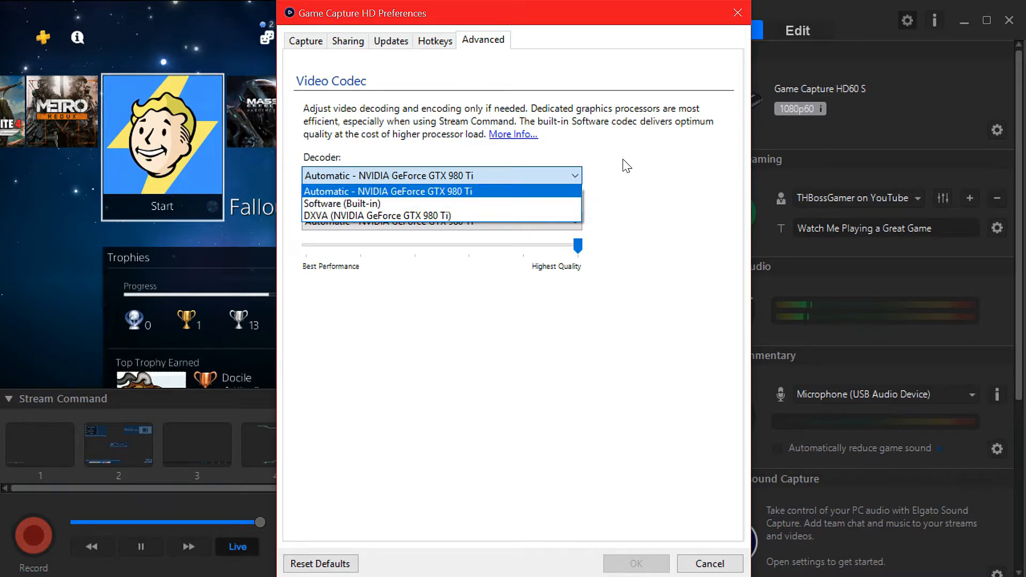
click(387, 191)
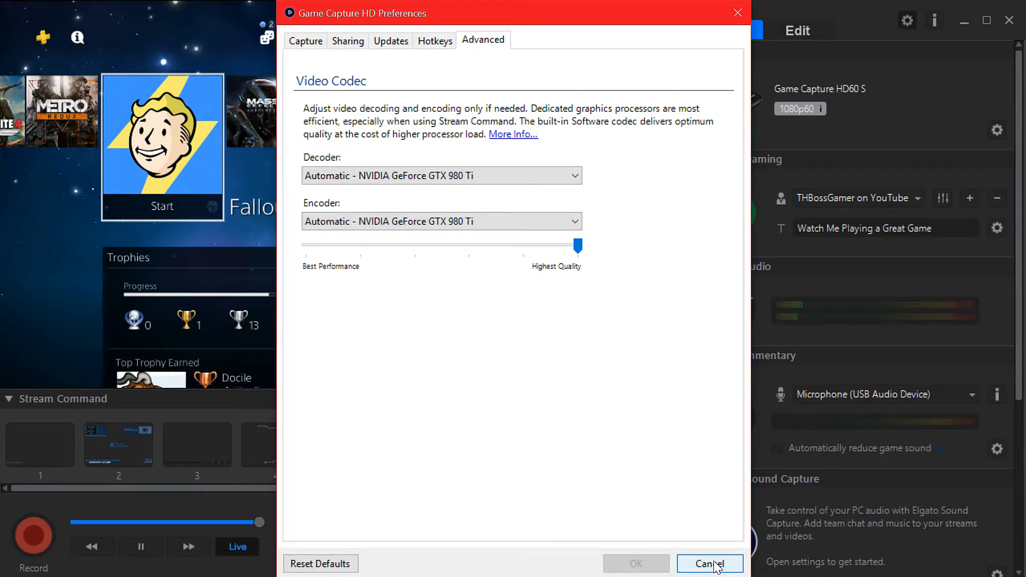
- Cancel the preferences and check the live commentary microphone list showing USB Audio Device
click(710, 565)
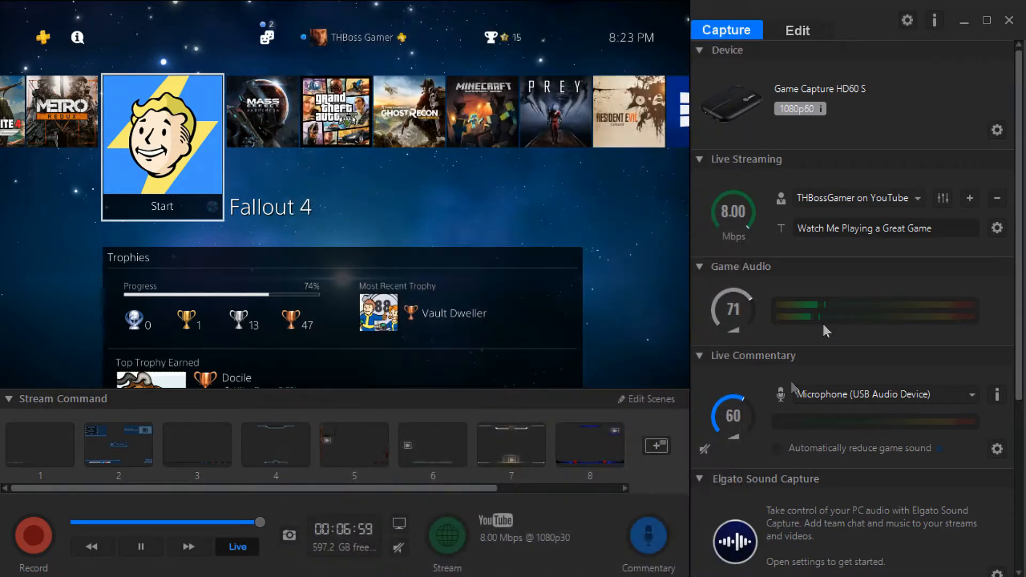
mouse_move(916, 506)
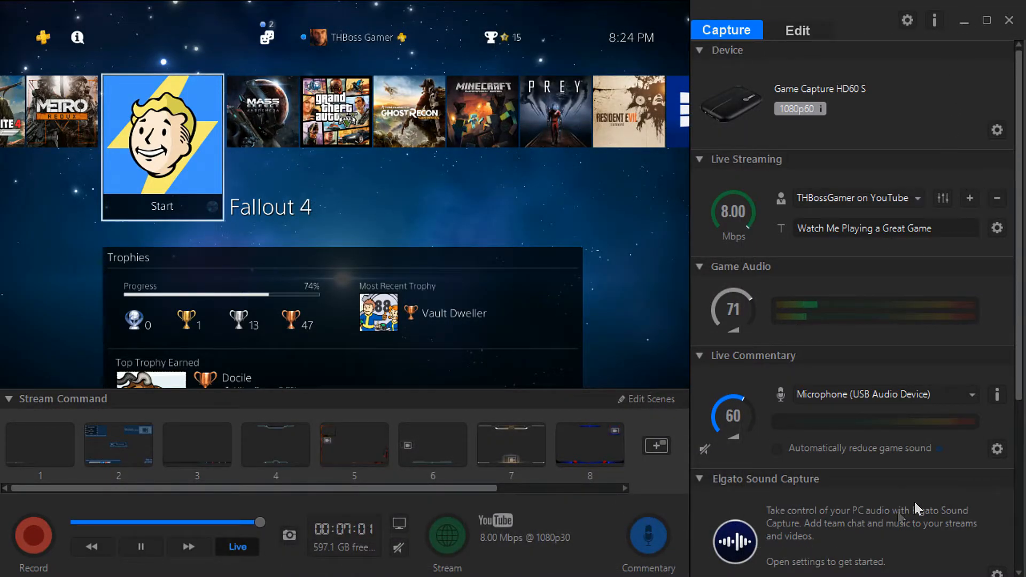
mouse_move(718, 427)
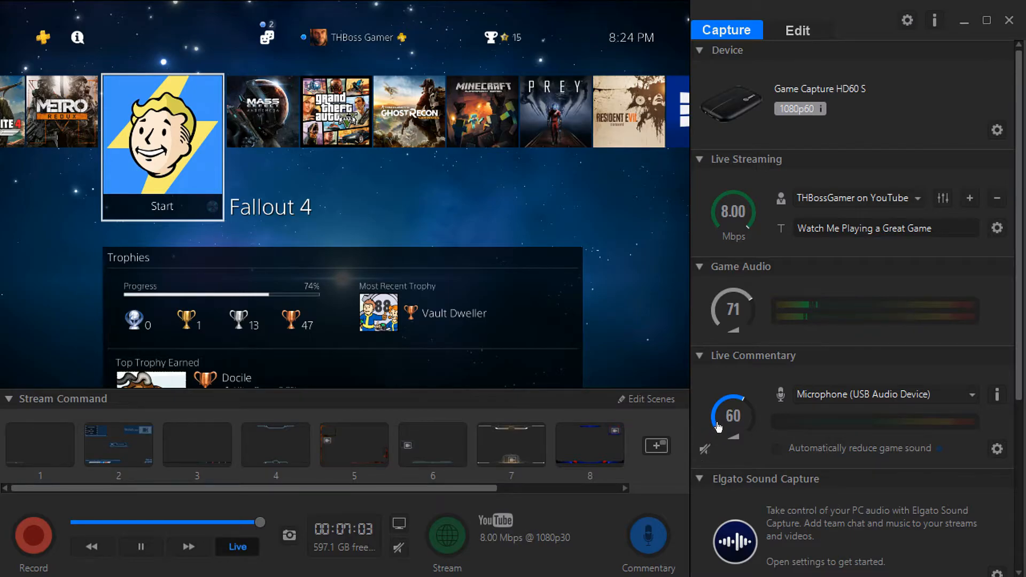
mouse_move(969, 399)
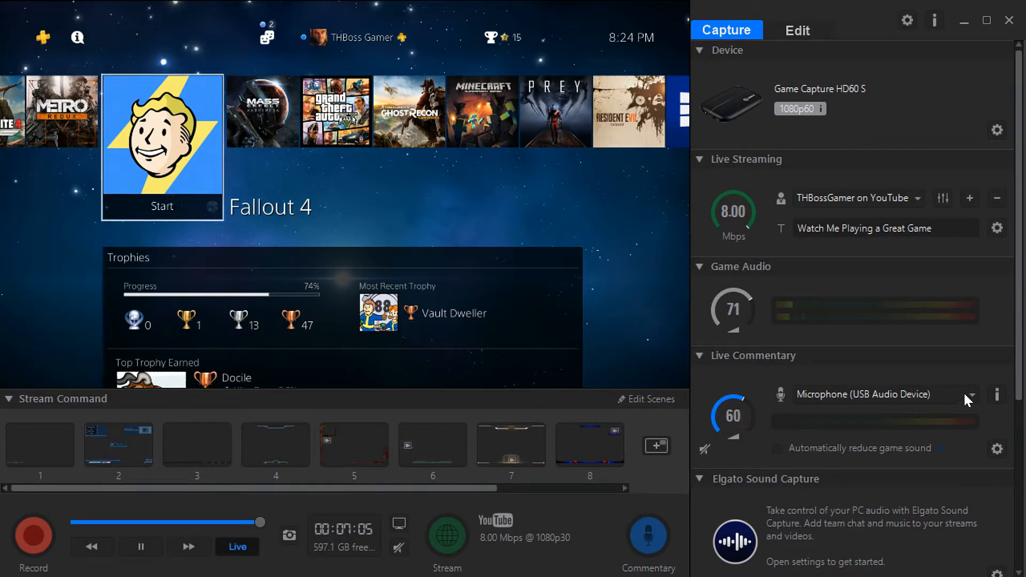
click(971, 394)
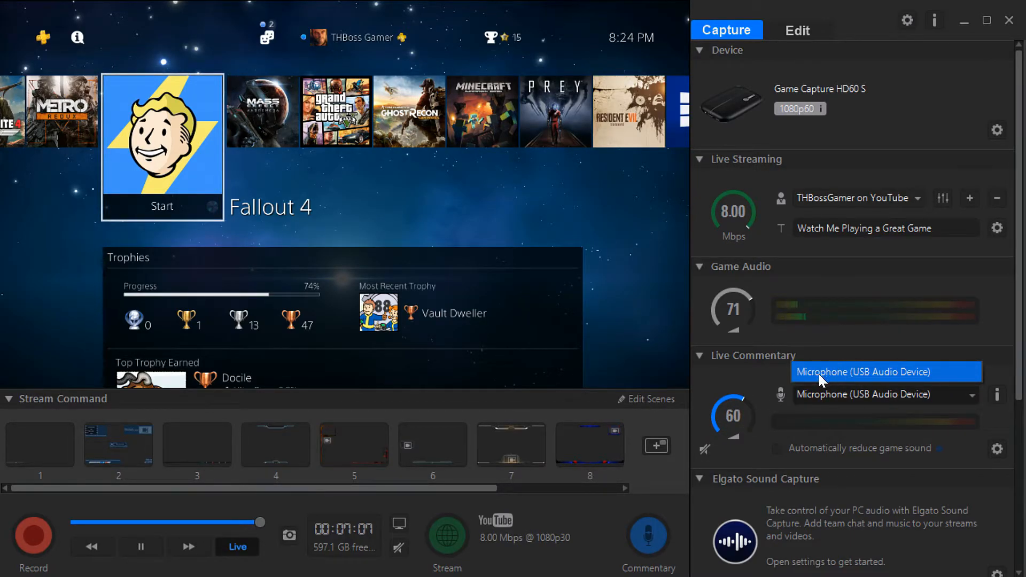
mouse_move(740, 385)
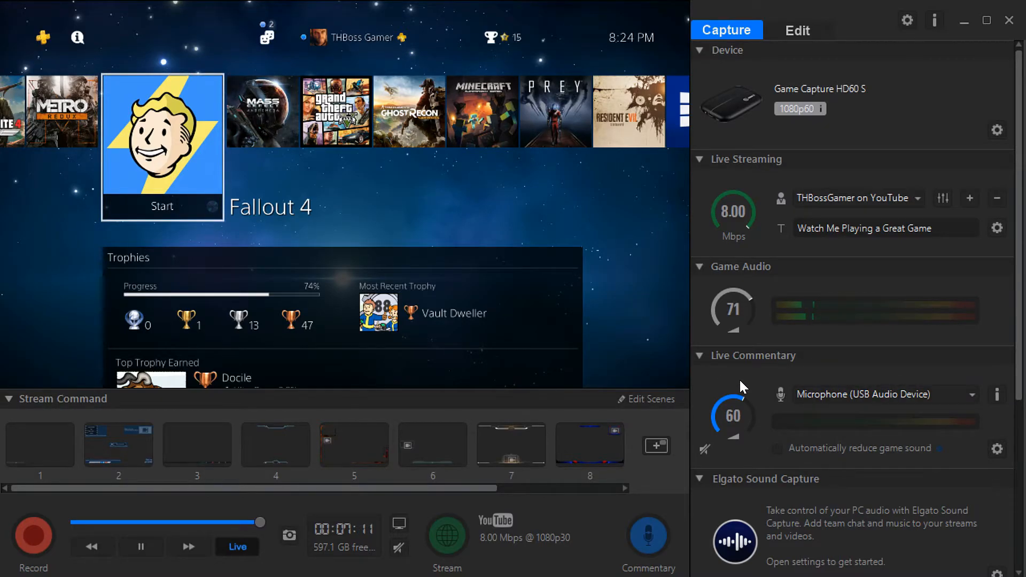
mouse_move(902, 383)
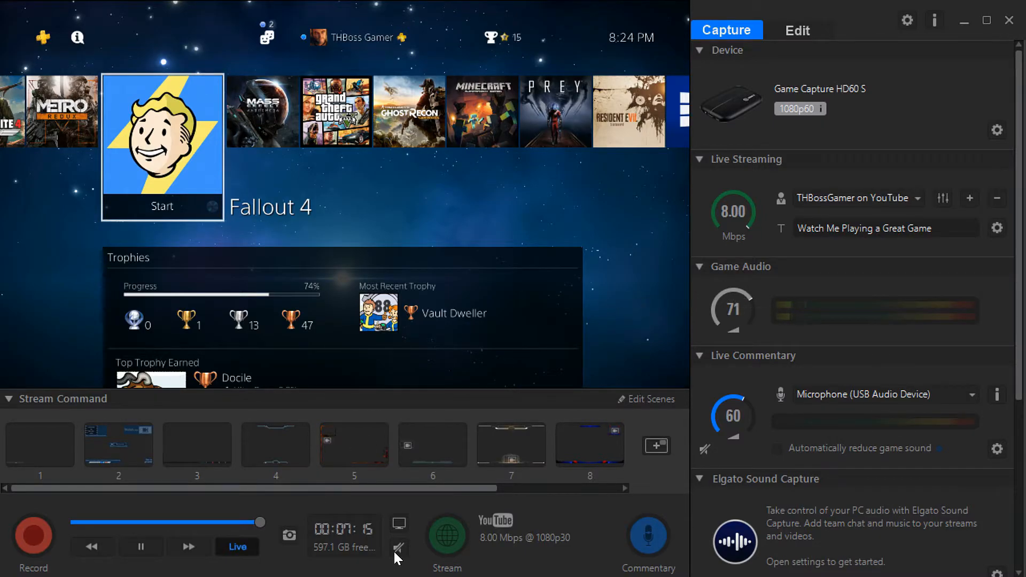
click(399, 546)
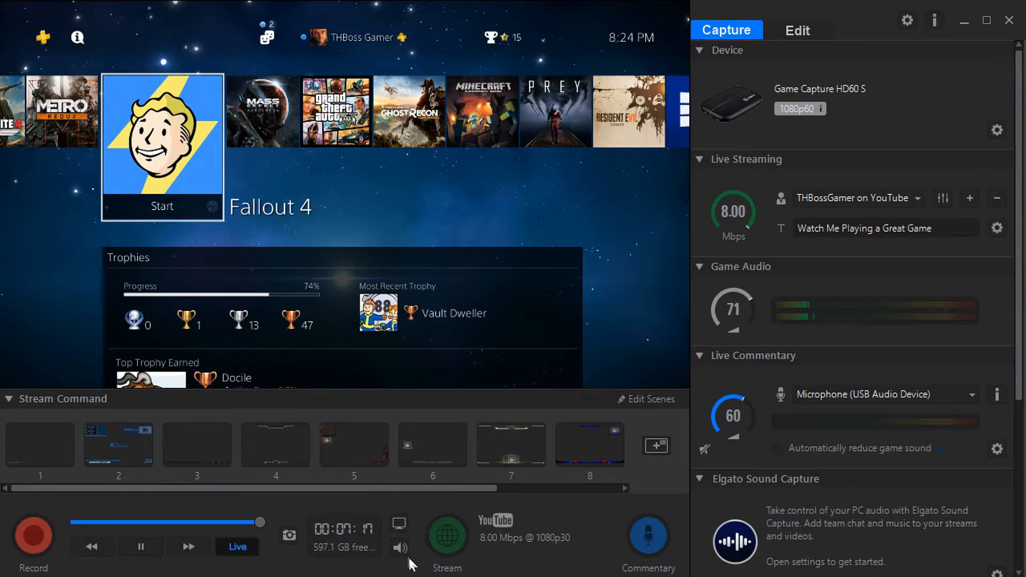
mouse_move(447, 535)
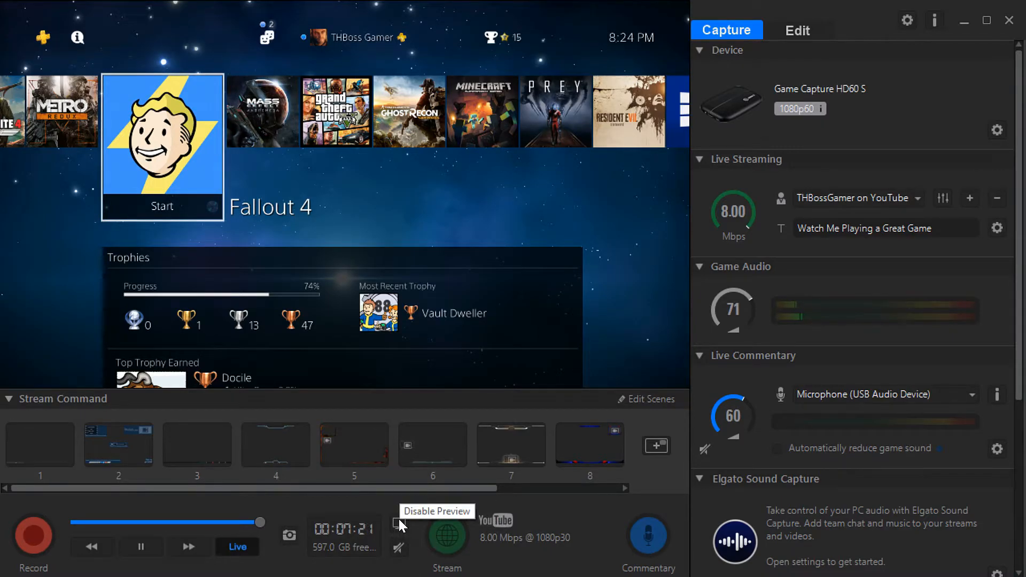
click(399, 524)
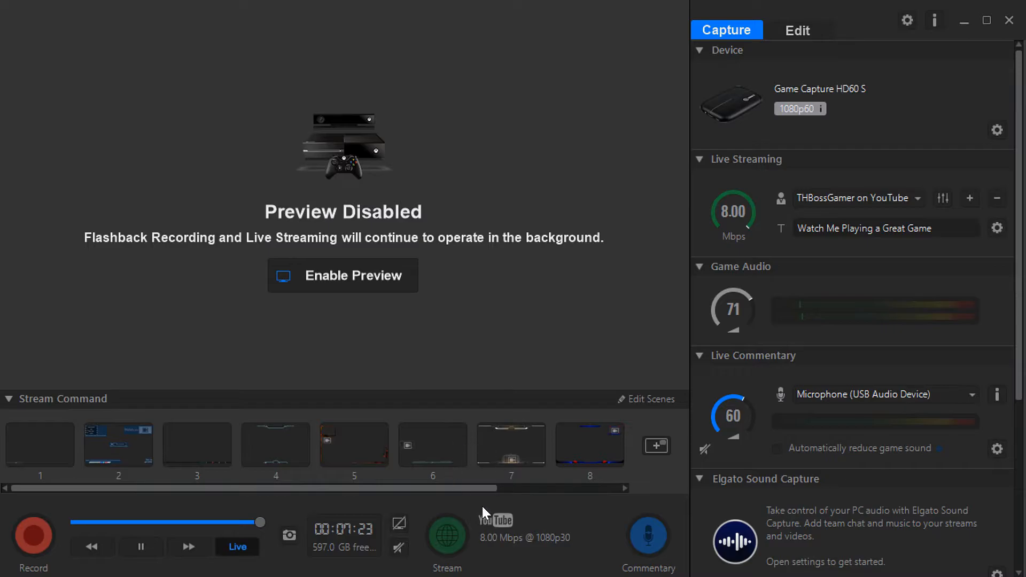
click(342, 275)
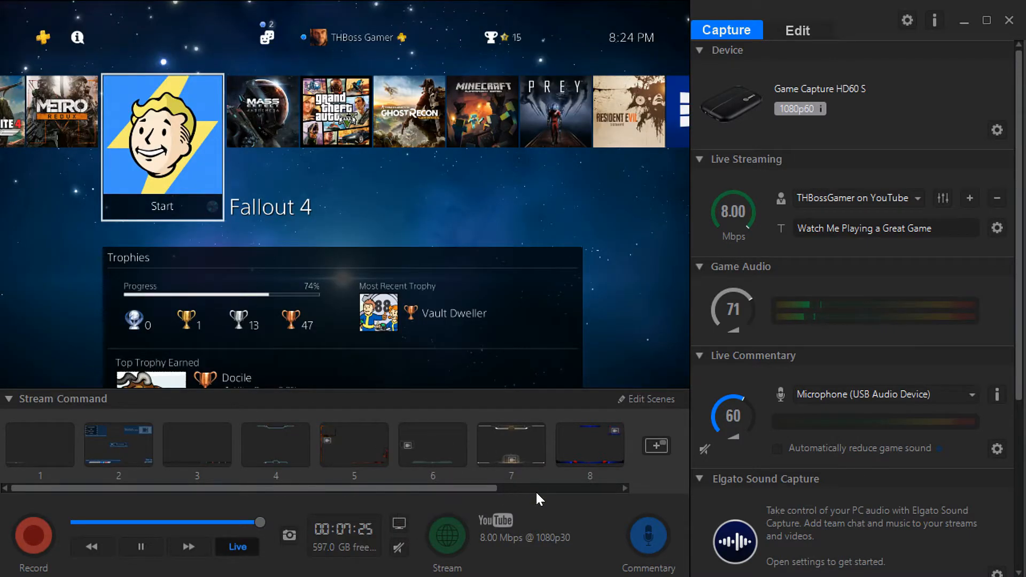
click(39, 445)
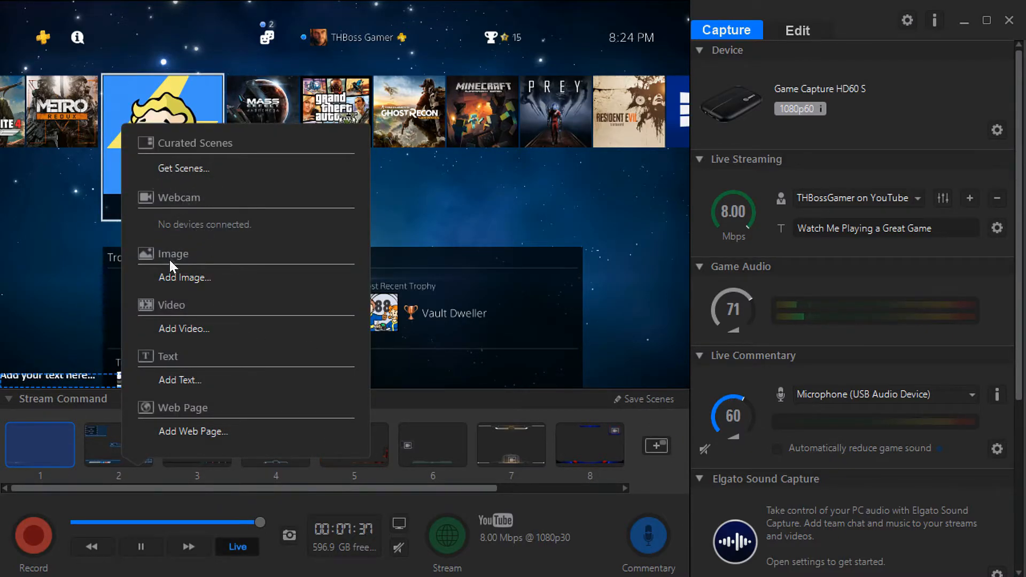
mouse_move(186, 282)
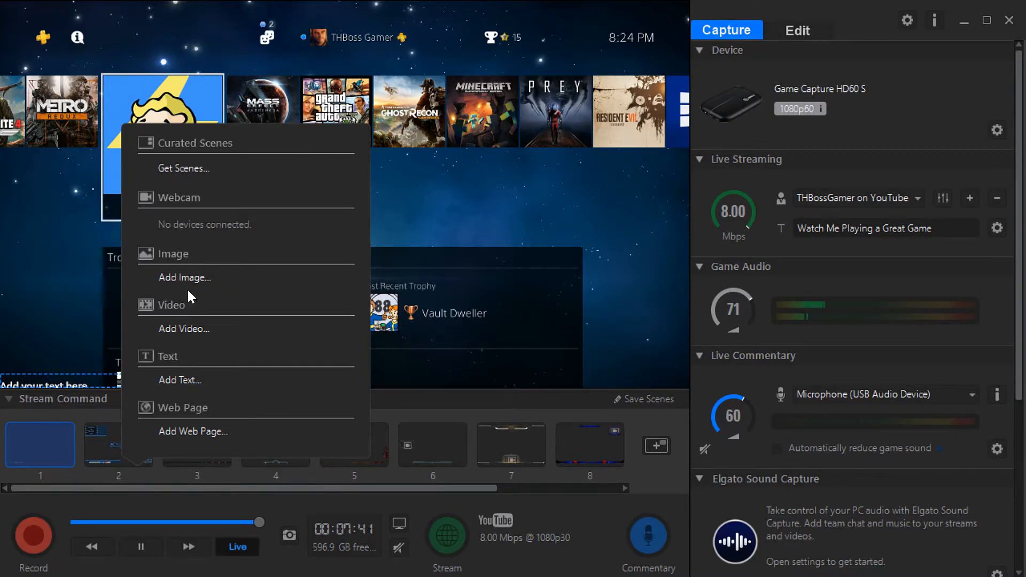
- Start adding an image to the scene, then close the file picker without choosing one
click(184, 277)
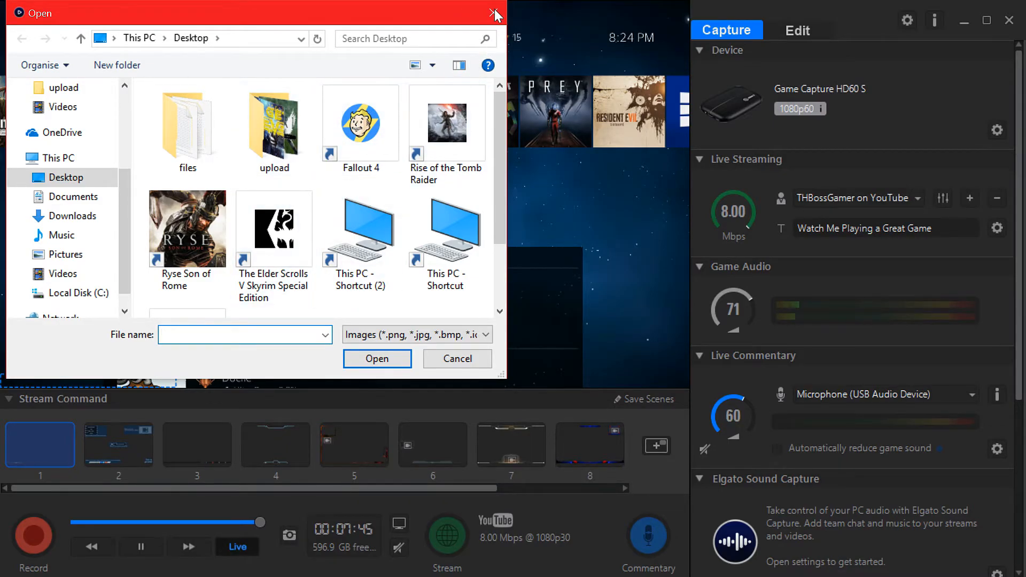
click(495, 13)
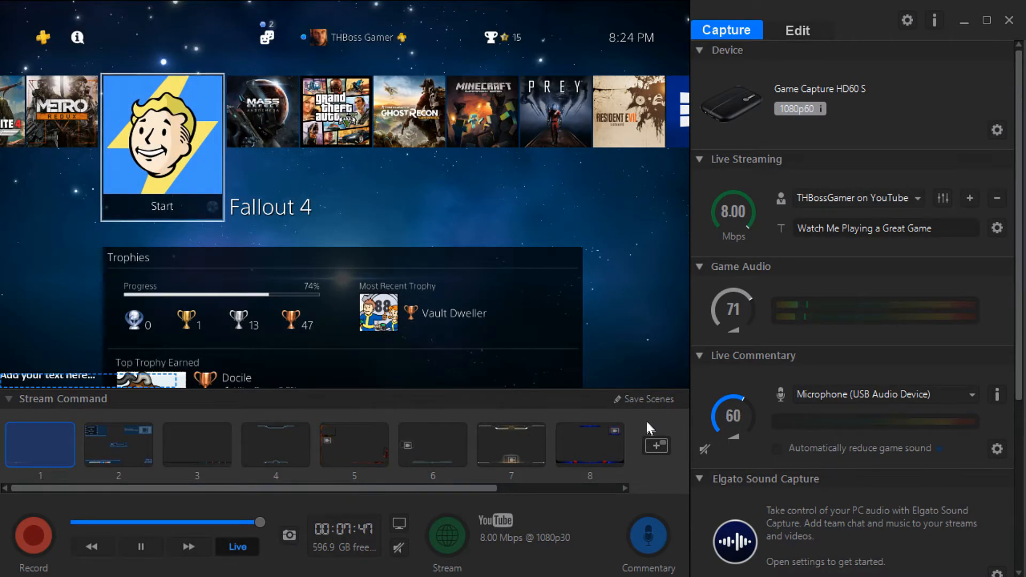
mouse_move(500, 420)
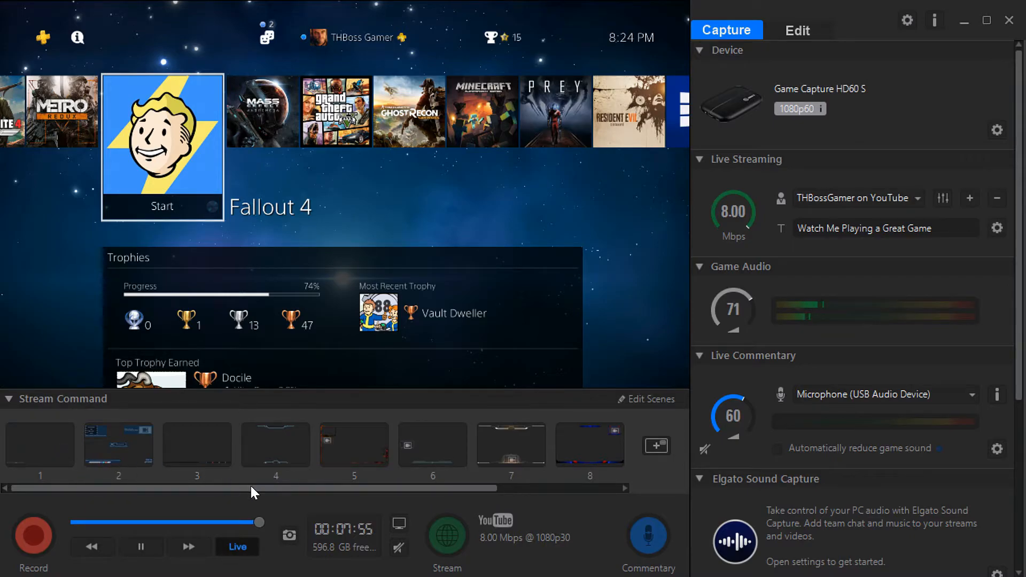
click(197, 444)
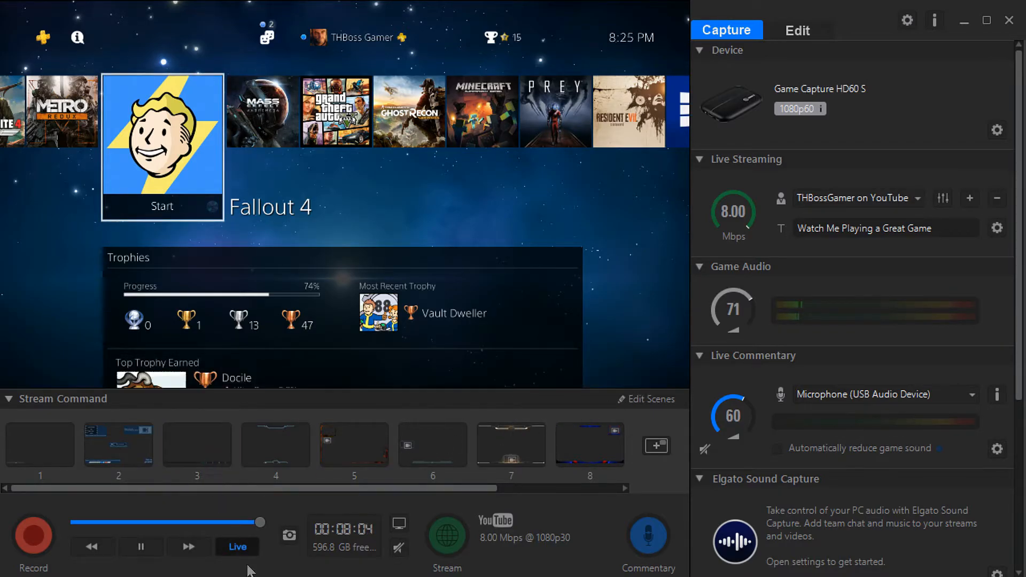
mouse_move(769, 381)
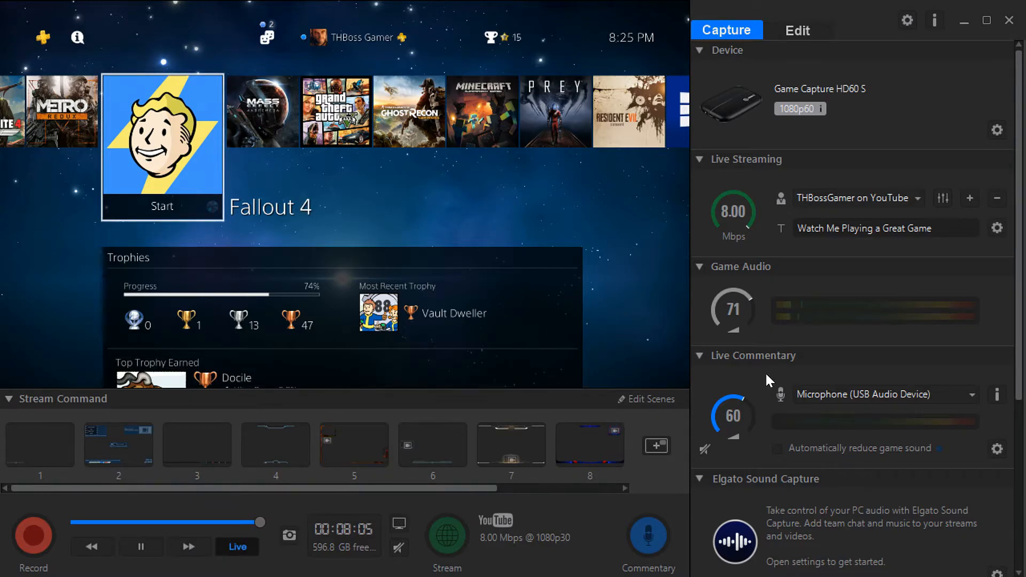
mouse_move(552, 354)
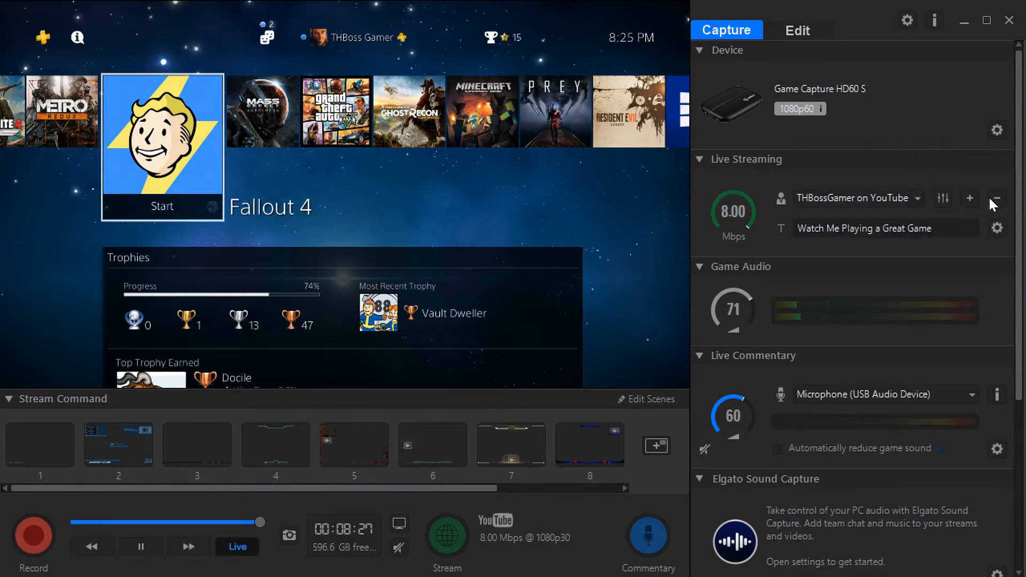
click(971, 198)
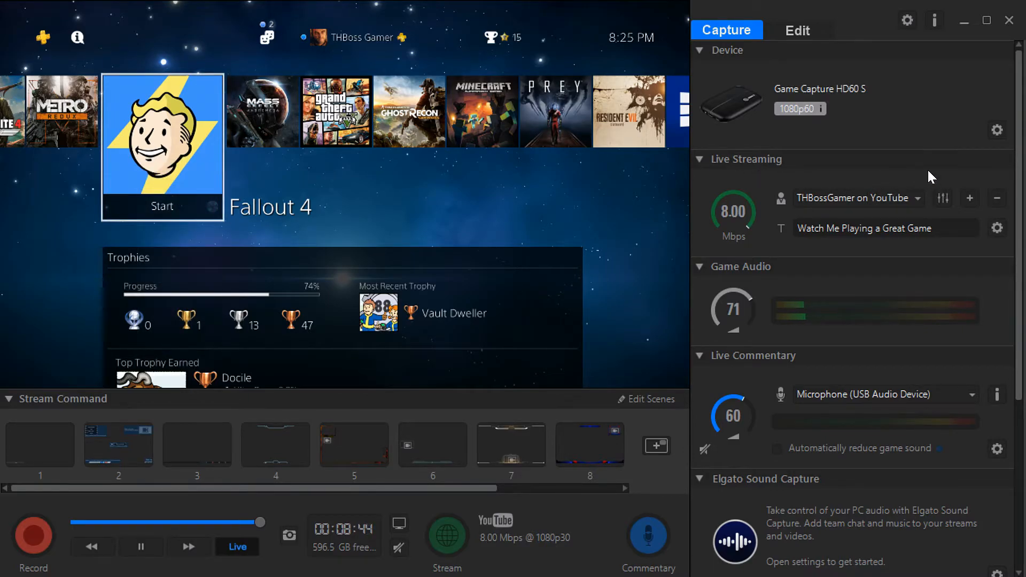
- Review the YouTube stream settings, keeping privacy Public and looking at Enable Stream Copy
click(998, 228)
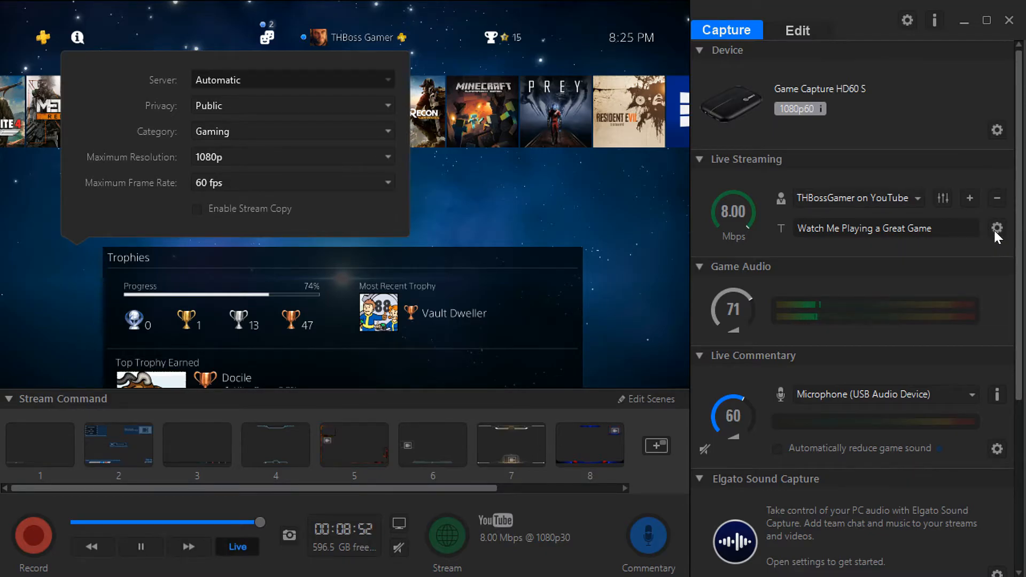
click(292, 106)
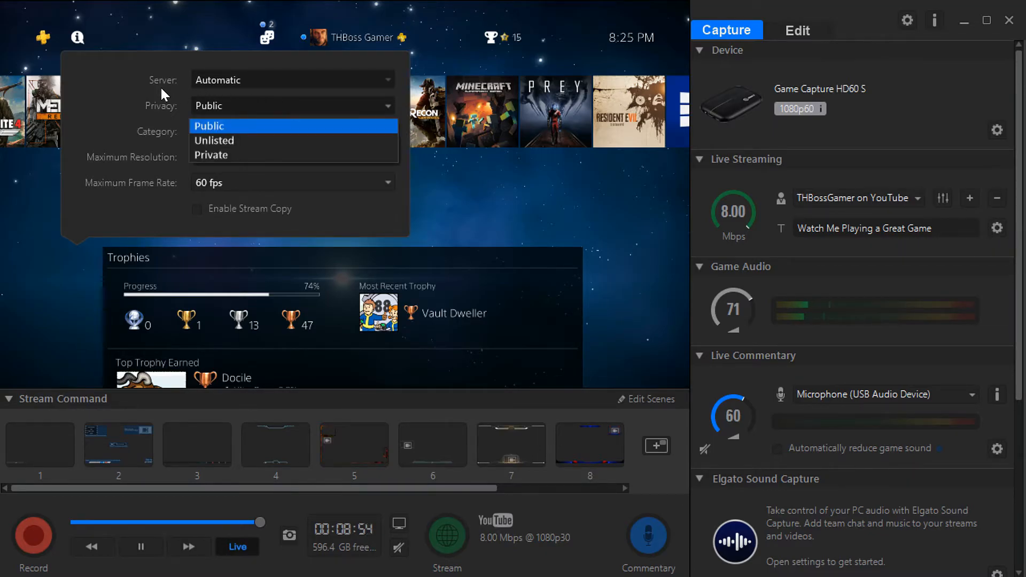
click(292, 132)
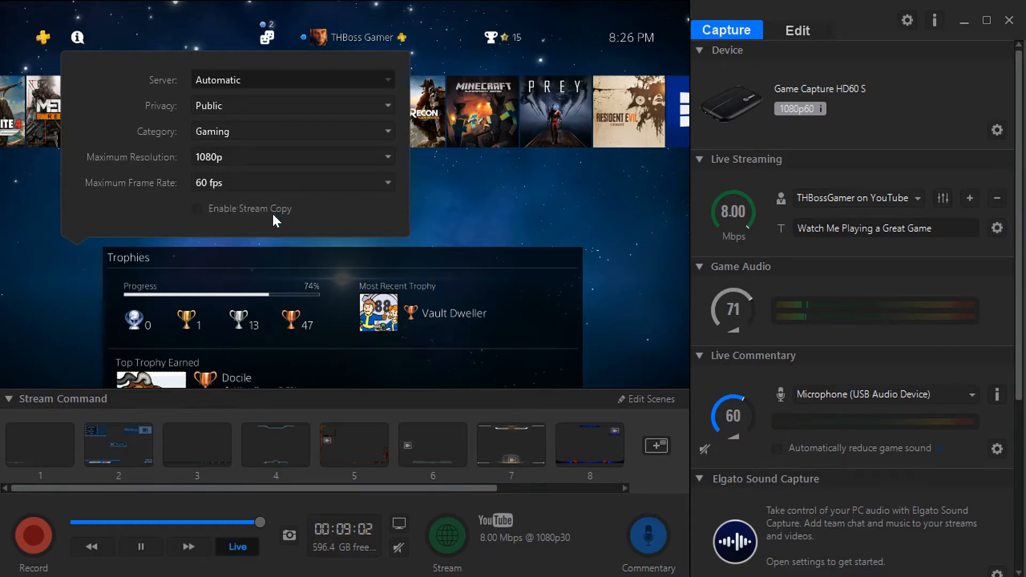
click(292, 182)
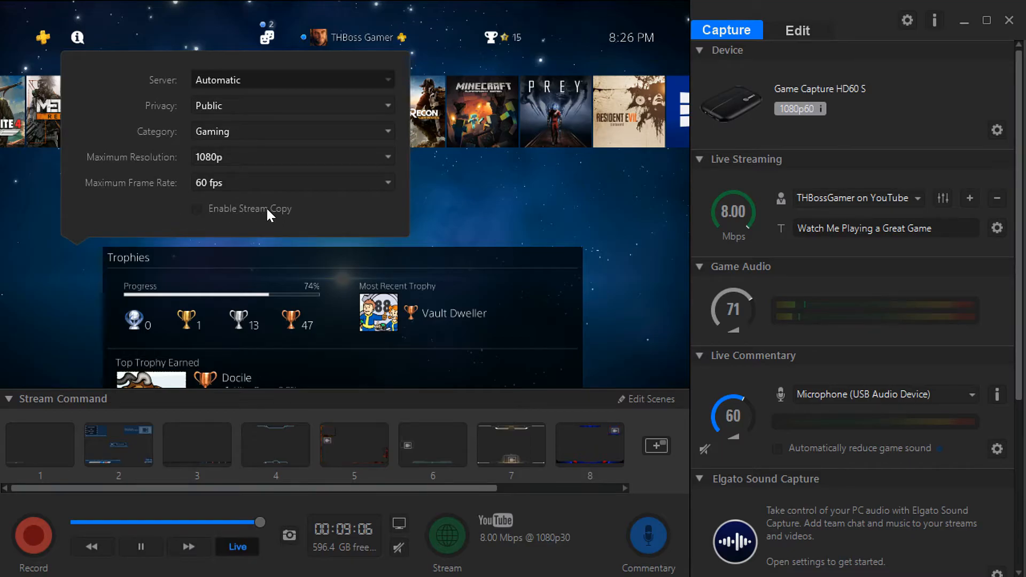
mouse_move(142, 210)
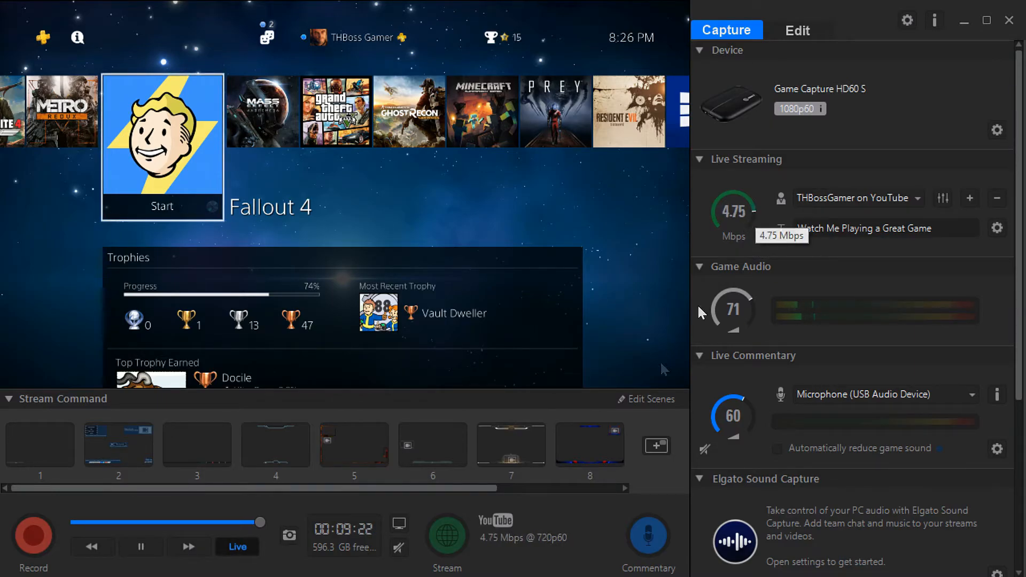
mouse_move(805, 215)
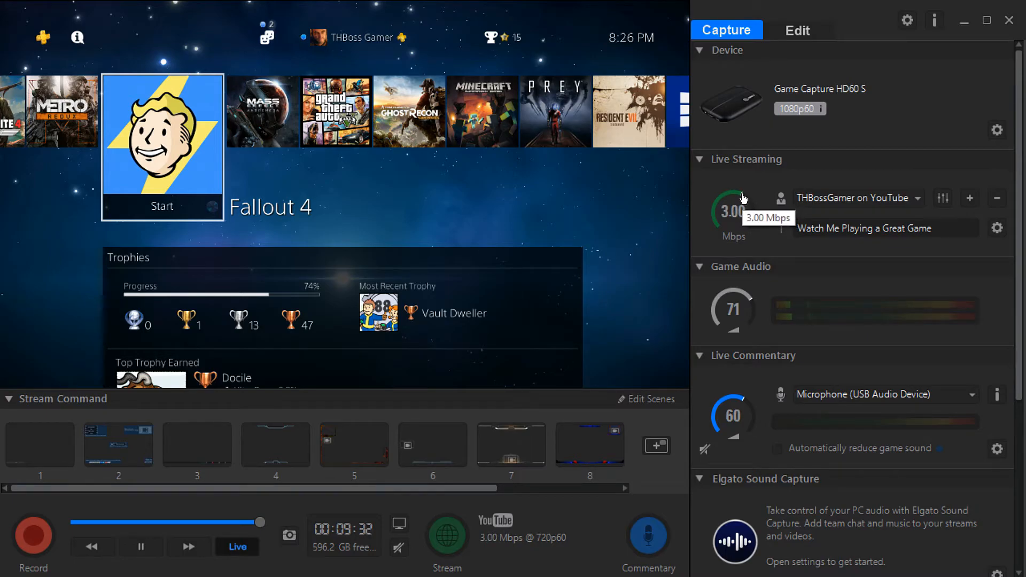
mouse_move(559, 548)
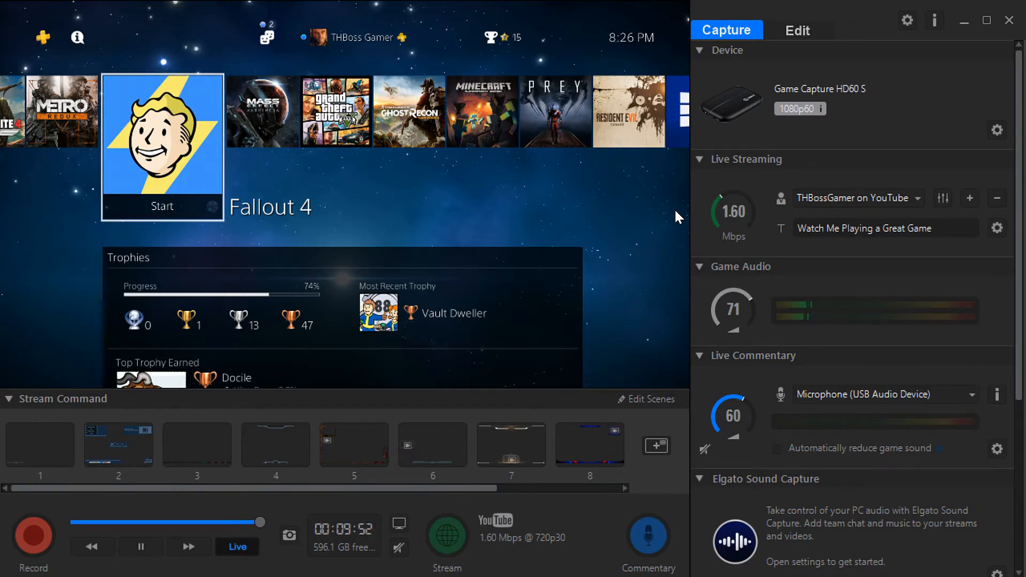
mouse_move(724, 208)
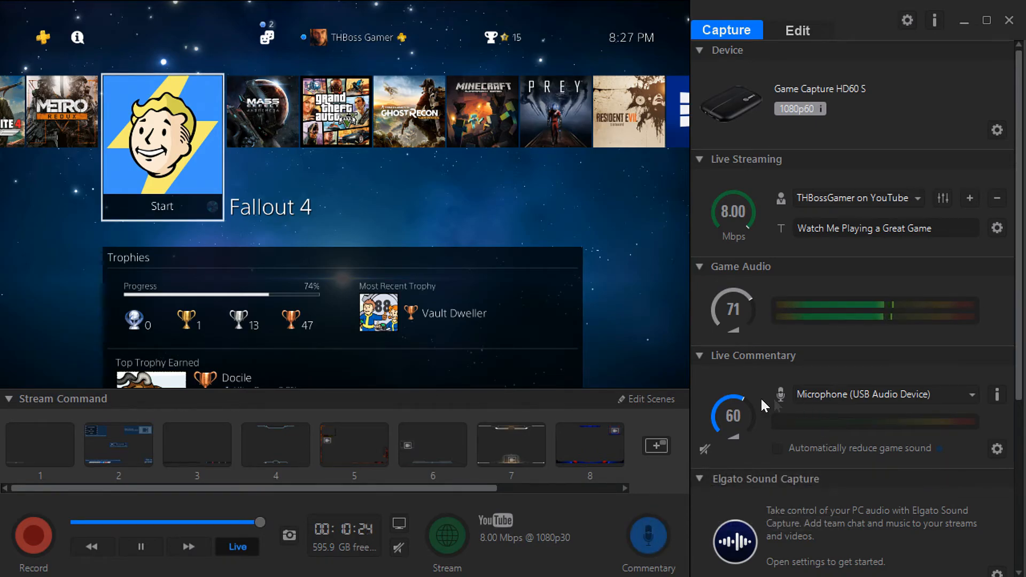
mouse_move(953, 439)
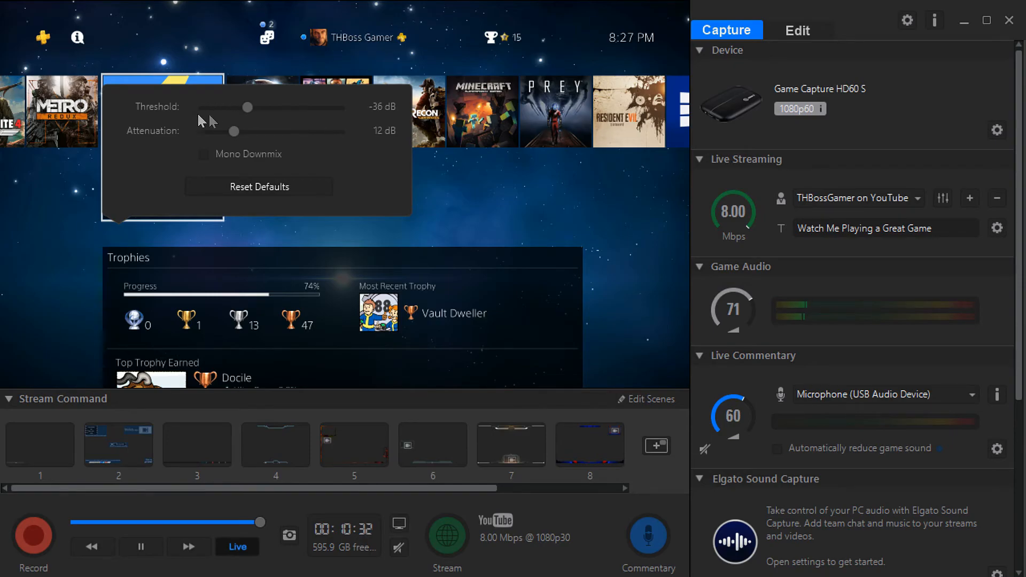
mouse_move(291, 207)
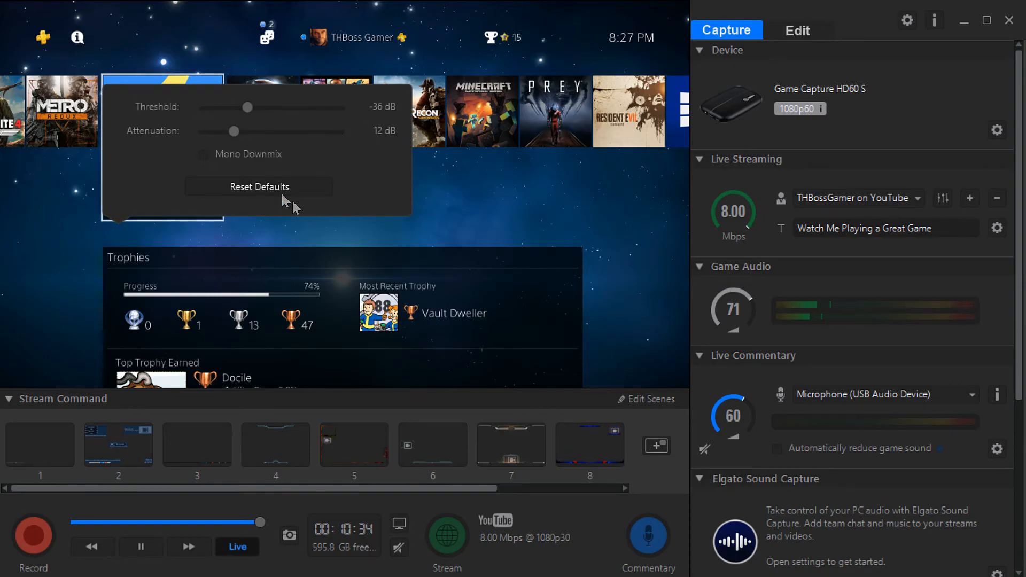
mouse_move(577, 314)
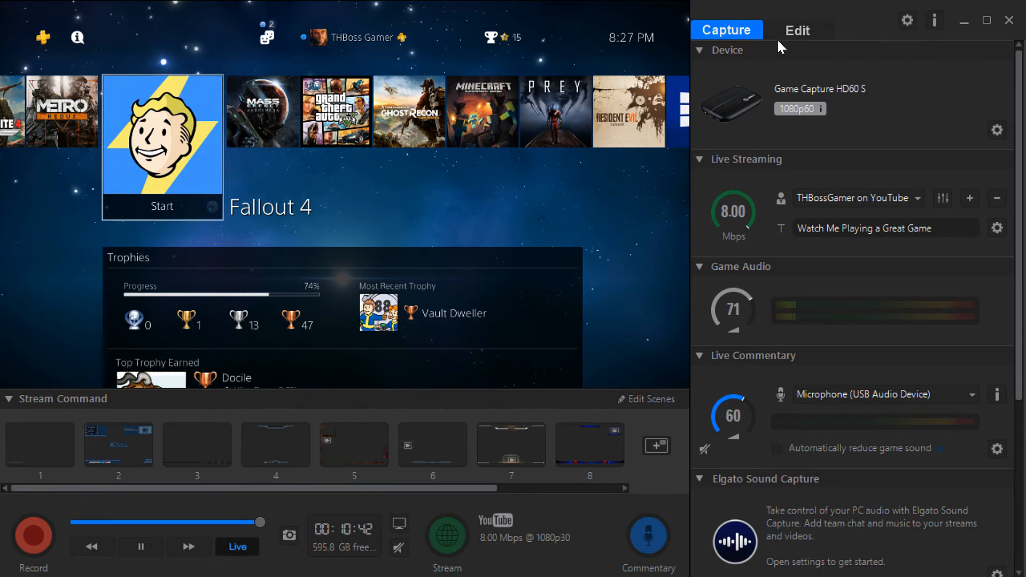
click(797, 30)
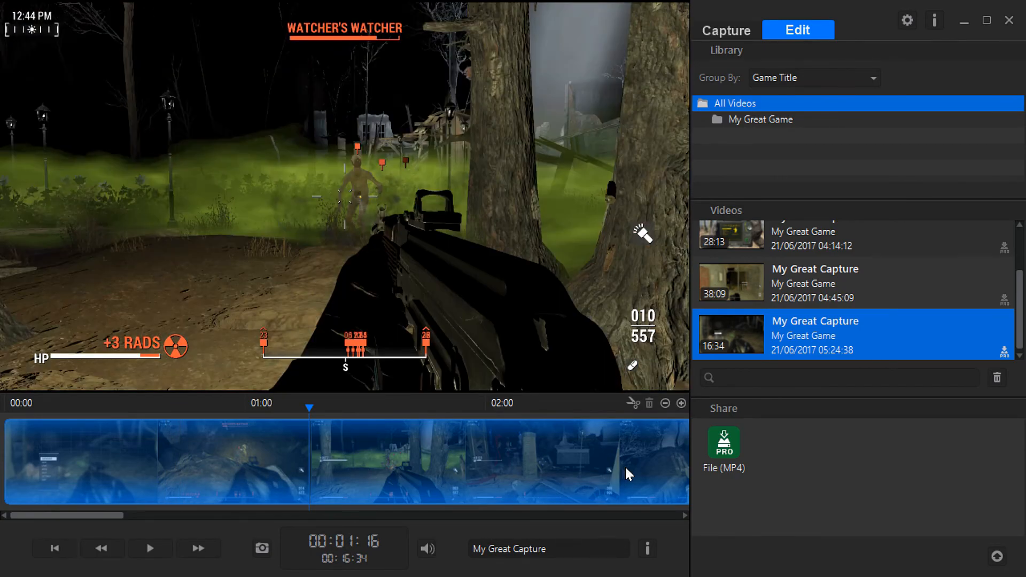
click(736, 103)
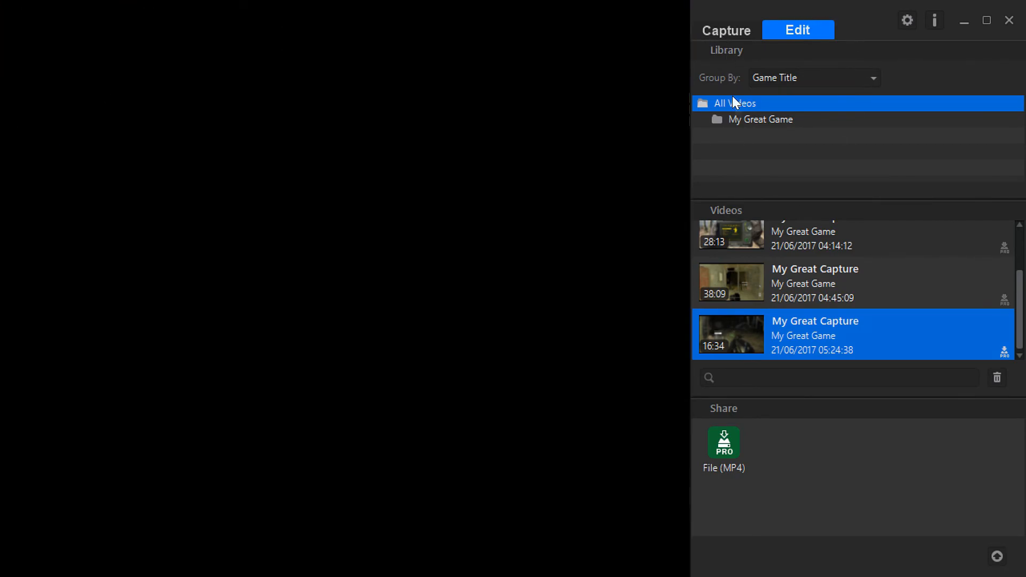
click(727, 30)
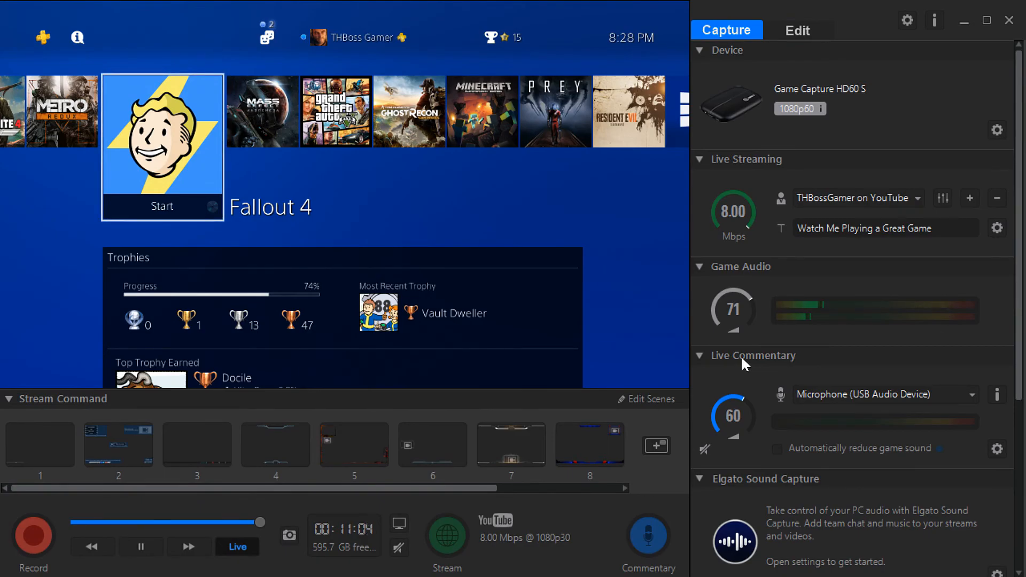
mouse_move(747, 333)
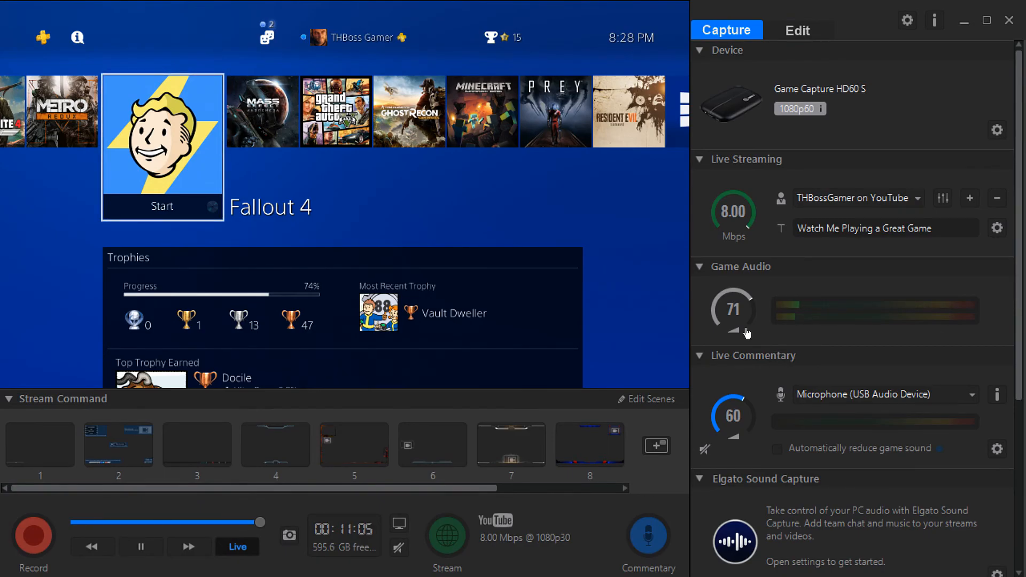
mouse_move(693, 424)
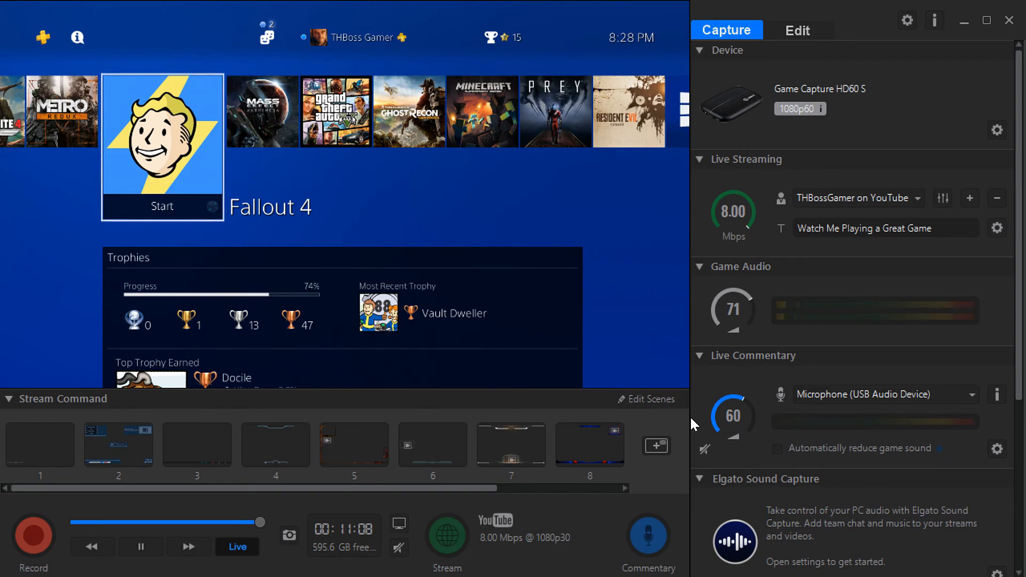